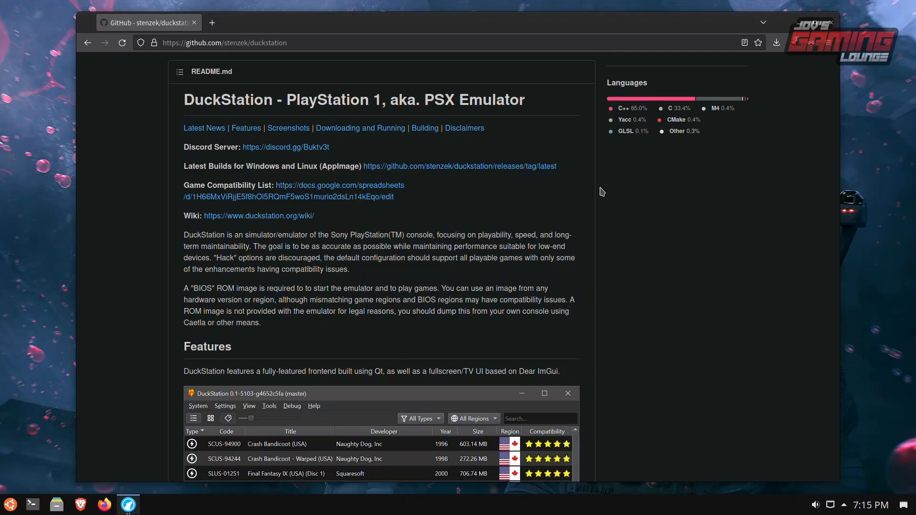
- Scroll through the release page and start downloading DuckStation-x64.AppImage from the Assets list
{"action": "scroll", "scroll_direction": "down", "scroll_amount": 3}
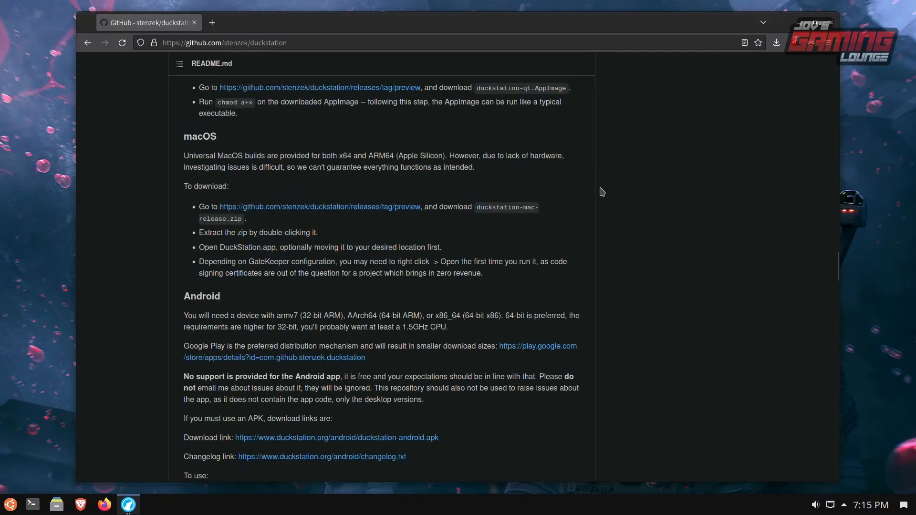
{"action": "scroll", "scroll_direction": "up", "scroll_amount": 3}
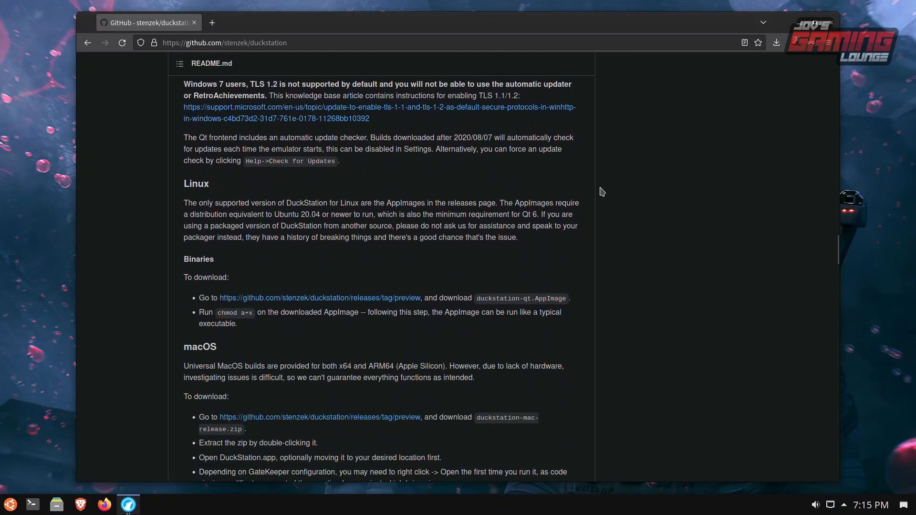
{"action": "scroll", "scroll_direction": "down", "scroll_amount": 3}
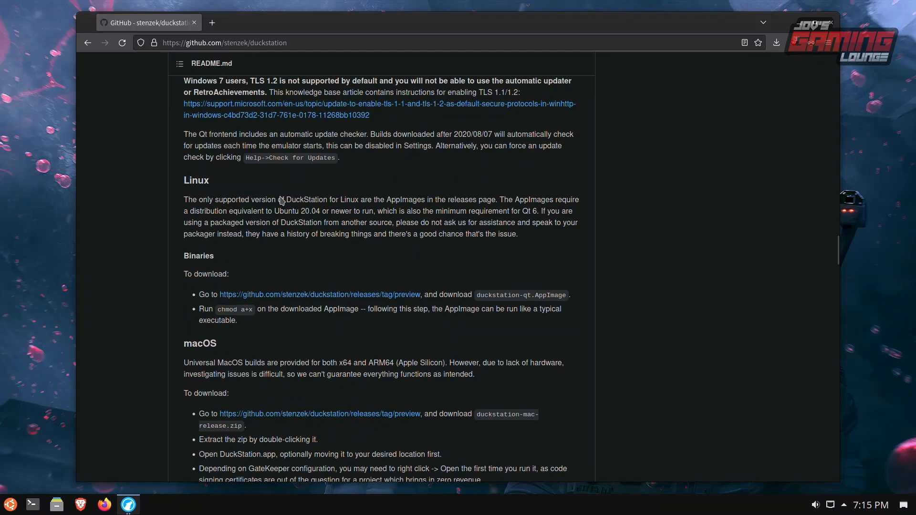
{"action": "mouse_move", "coordinate": [440, 199]}
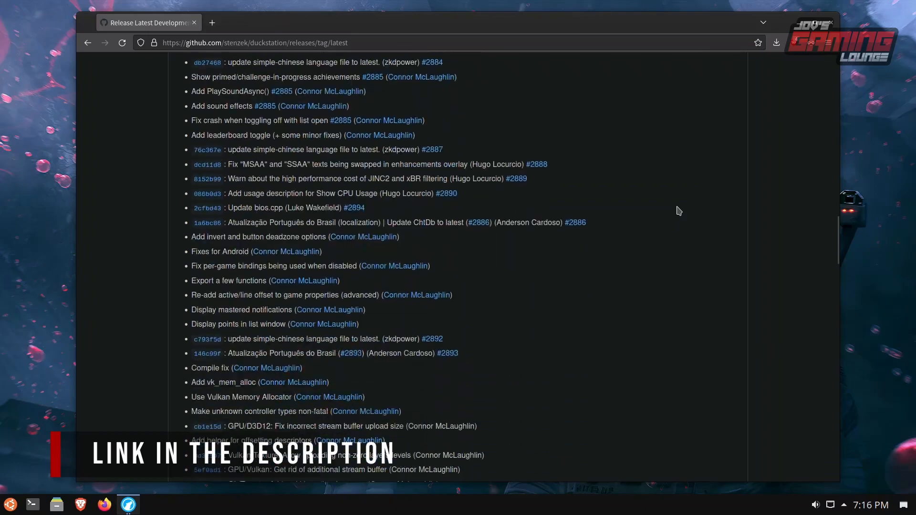
{"action": "scroll", "scroll_direction": "down", "scroll_amount": 3}
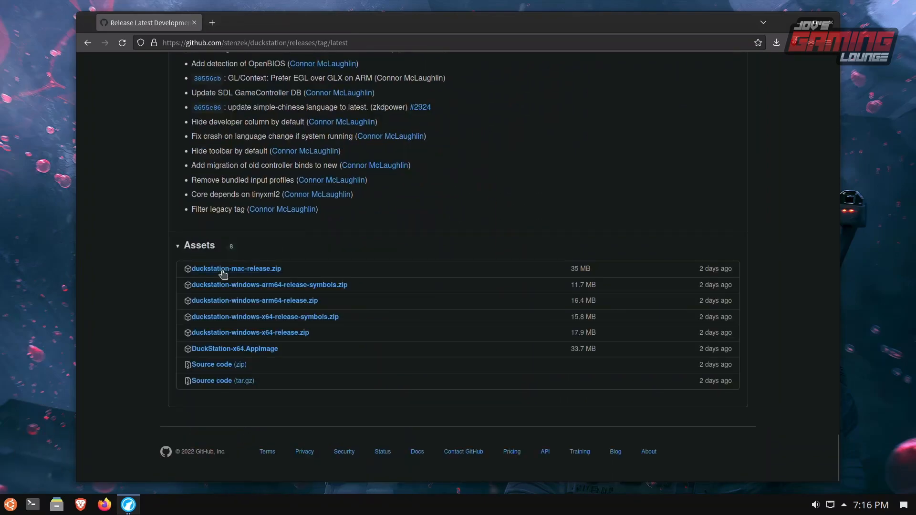
{"action": "mouse_move", "coordinate": [259, 358]}
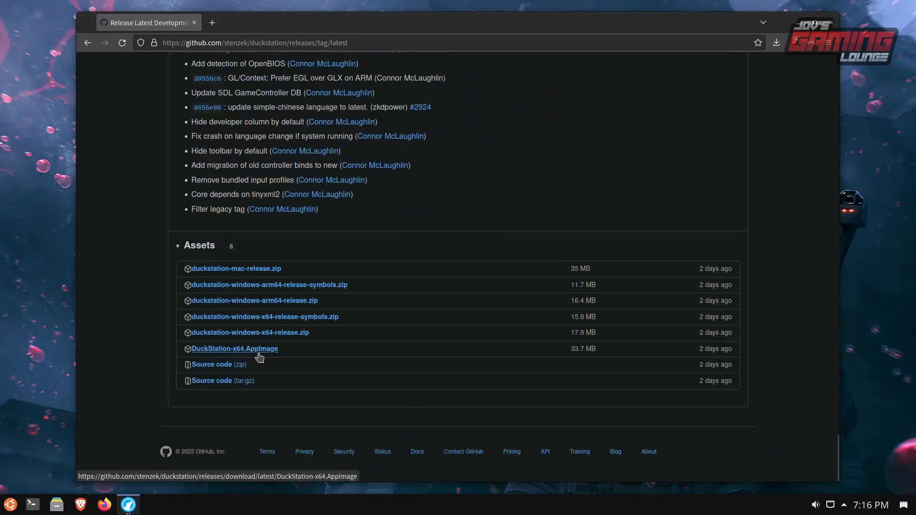
{"action": "left_click", "coordinate": [235, 349]}
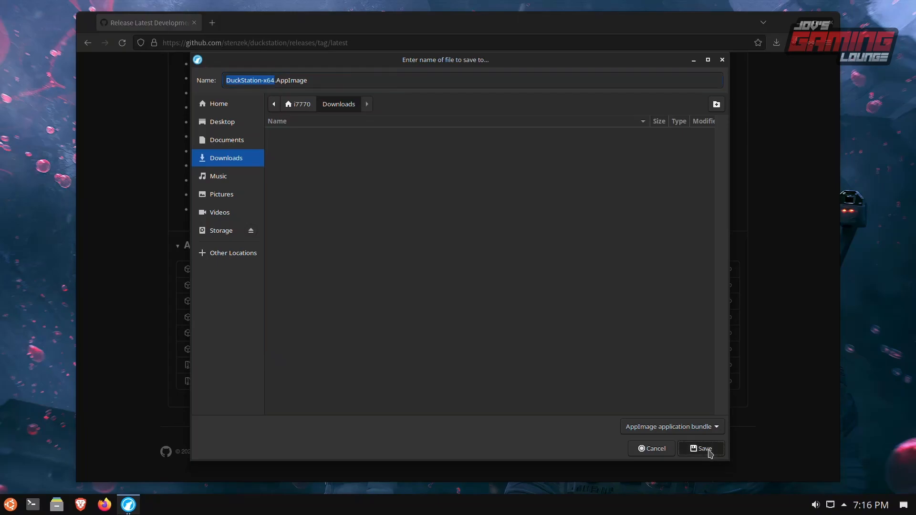
- Save the AppImage to Downloads, then mark DuckStation-x64.AppImage as executable in its Permissions properties
{"action": "left_click", "coordinate": [701, 448]}
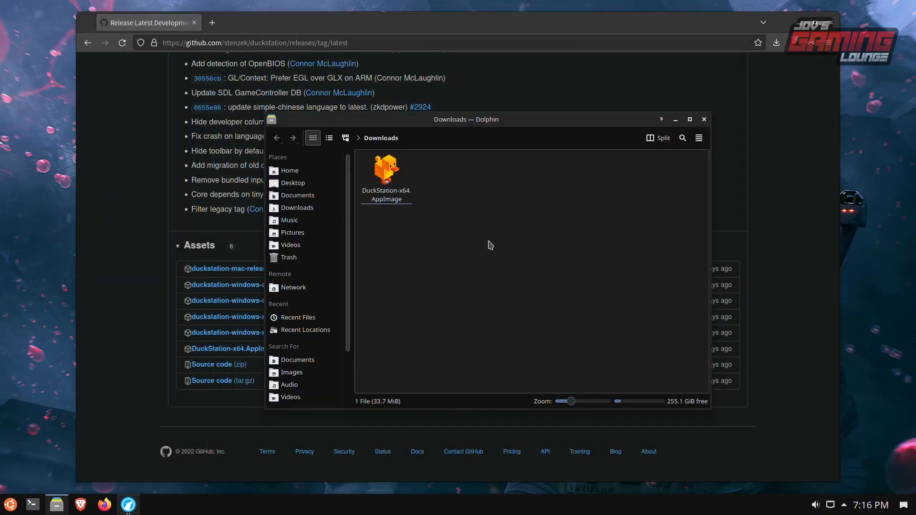
{"action": "left_click", "coordinate": [385, 172]}
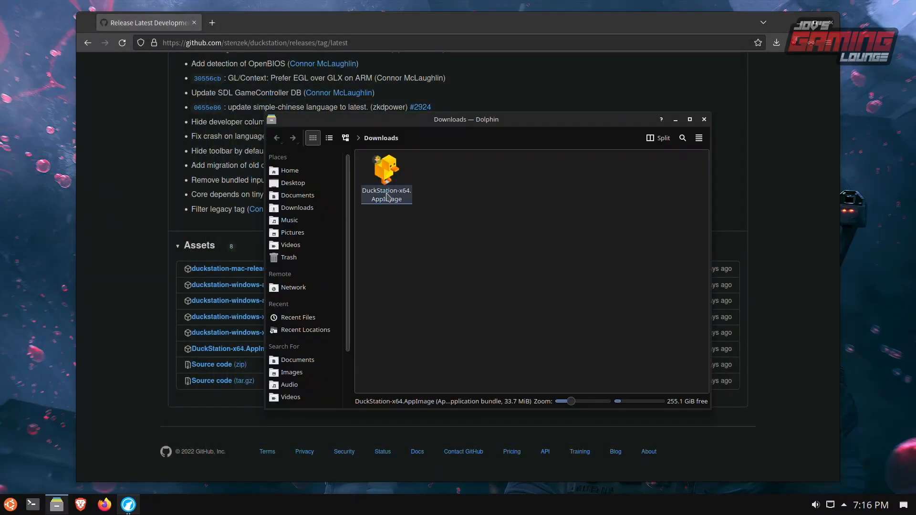
{"action": "right_click", "coordinate": [386, 181]}
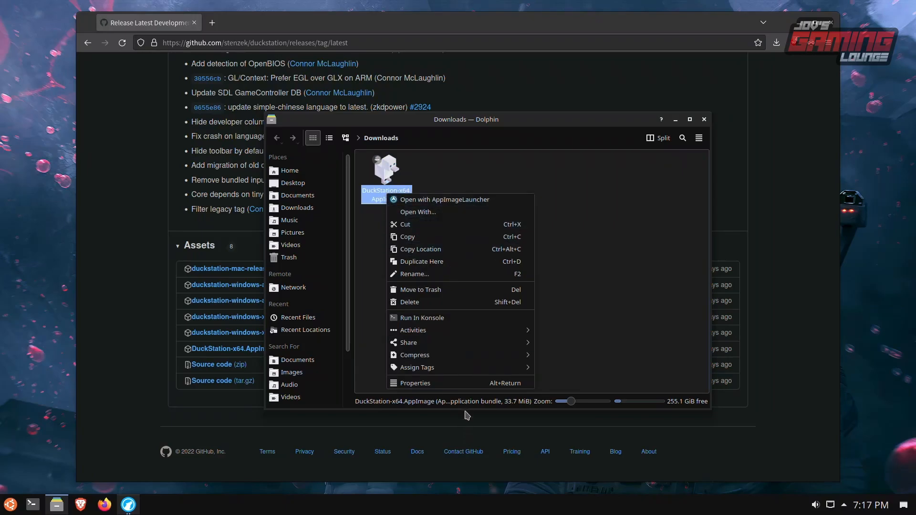
{"action": "left_click", "coordinate": [416, 383]}
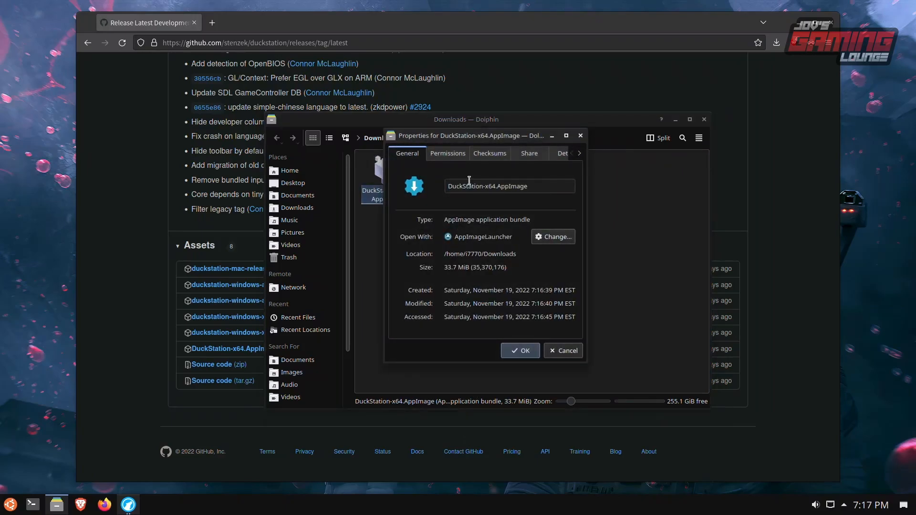
{"action": "left_click", "coordinate": [448, 152]}
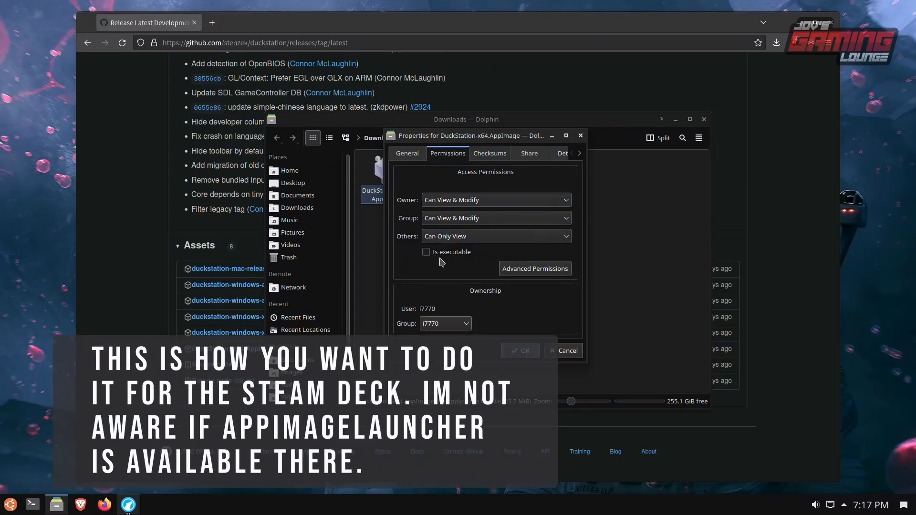
{"action": "left_click", "coordinate": [425, 252]}
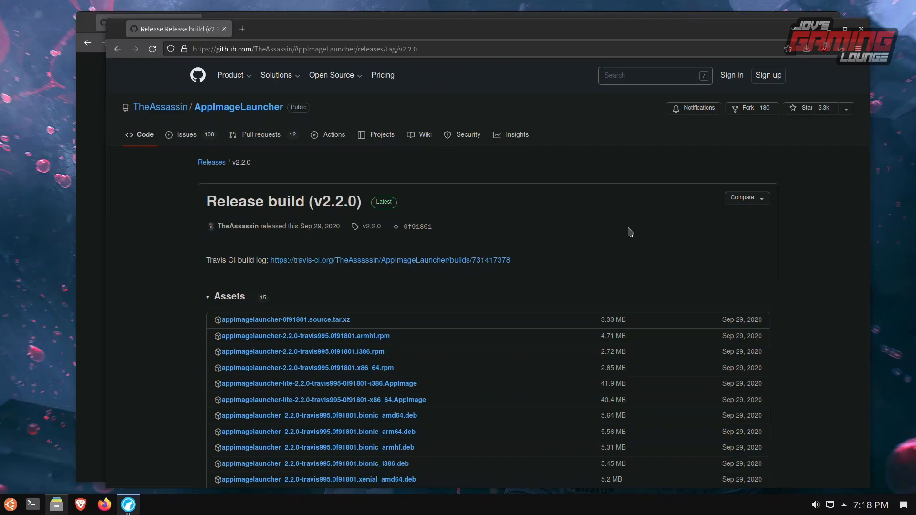
- Scroll down to the Assets list of the AppImageLauncher v2.2.0 release
{"action": "scroll", "scroll_direction": "down", "scroll_amount": 3}
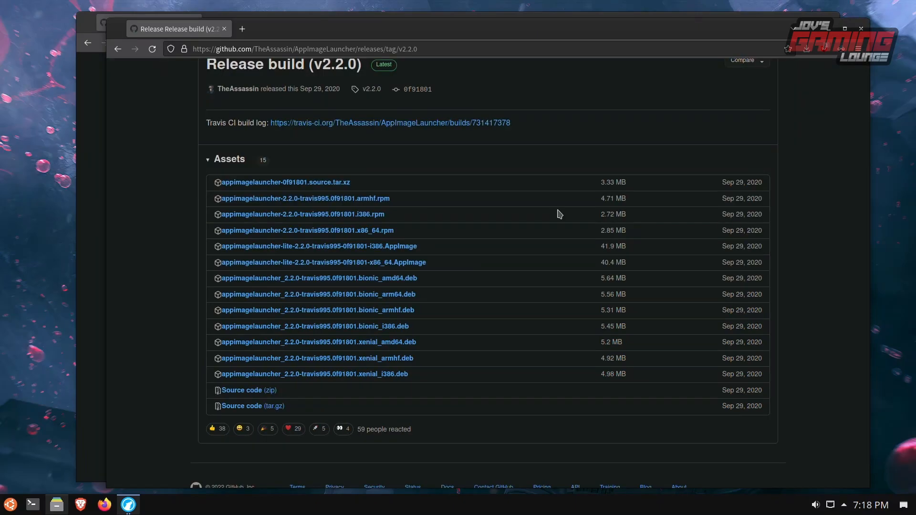
{"action": "mouse_move", "coordinate": [408, 283]}
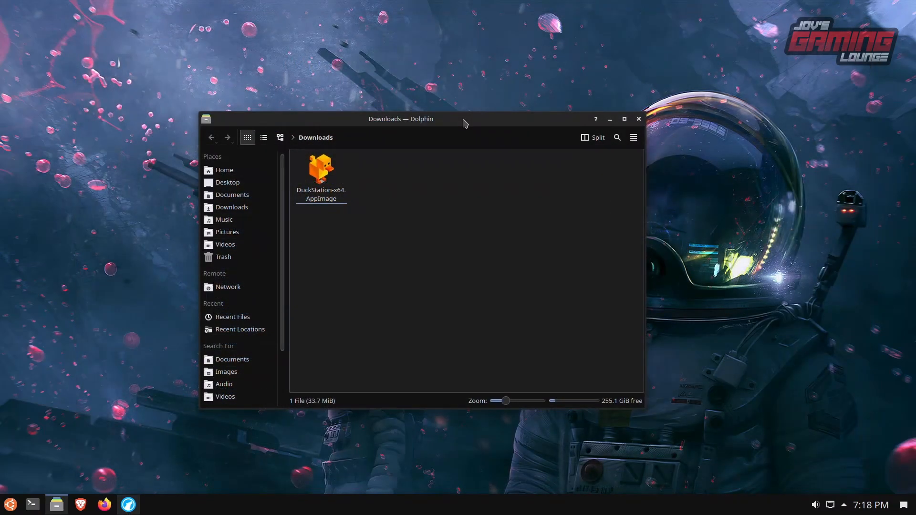
{"action": "mouse_move", "coordinate": [345, 185]}
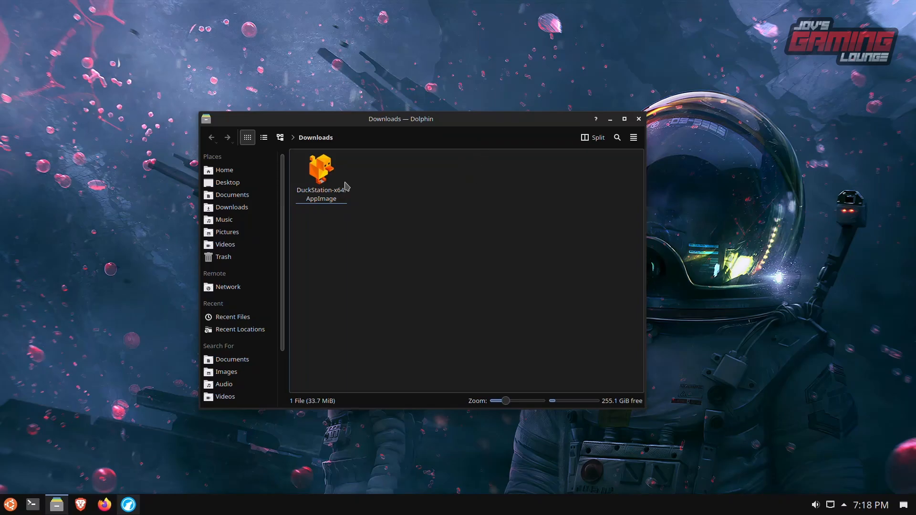
- Launch DuckStation-x64.AppImage, confirm the warning and choose Integrate and run in AppImageLauncher
{"action": "left_click", "coordinate": [321, 173]}
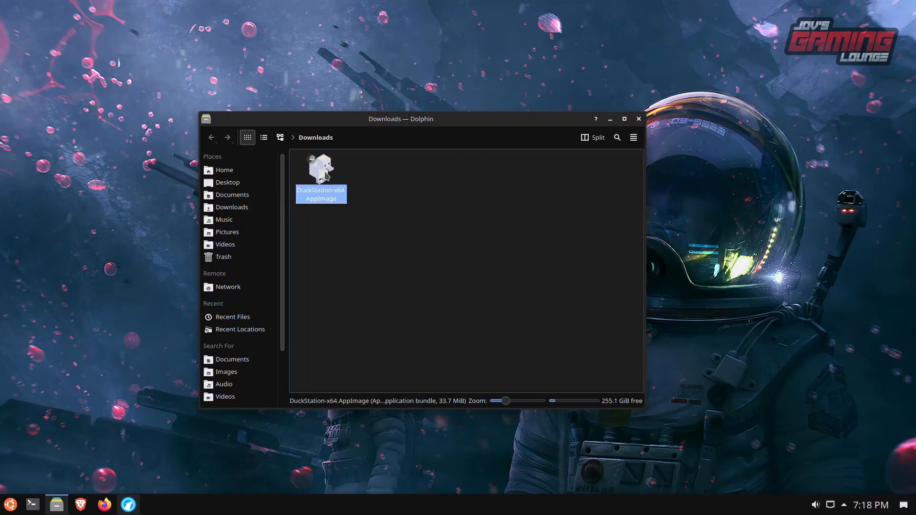
{"action": "double_click", "coordinate": [320, 172]}
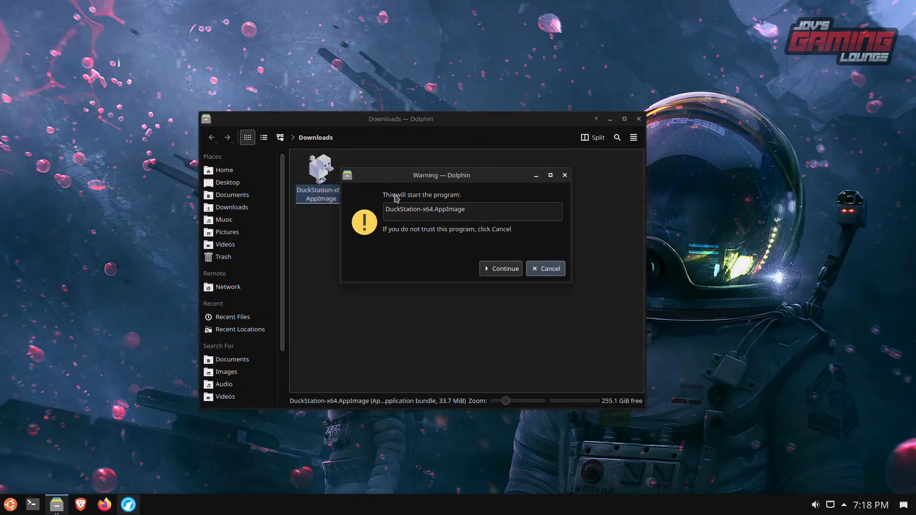
{"action": "left_click", "coordinate": [500, 269]}
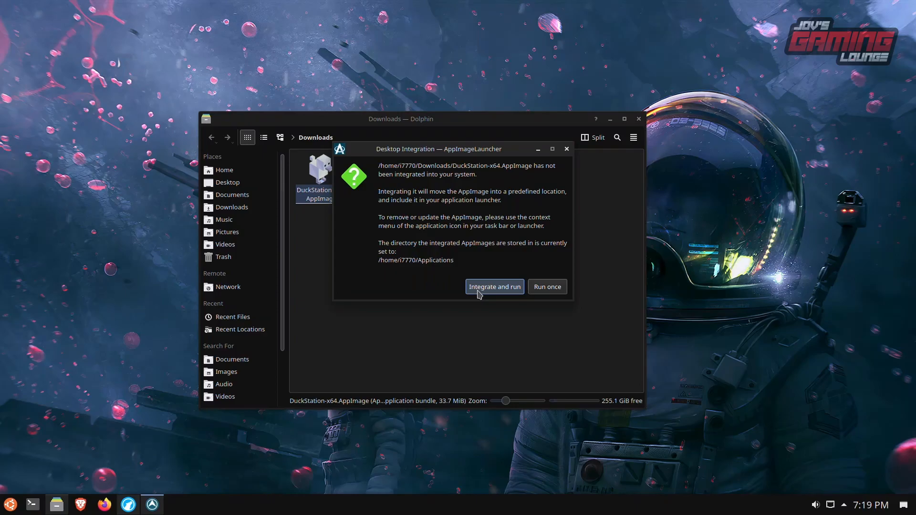
{"action": "left_click", "coordinate": [494, 286]}
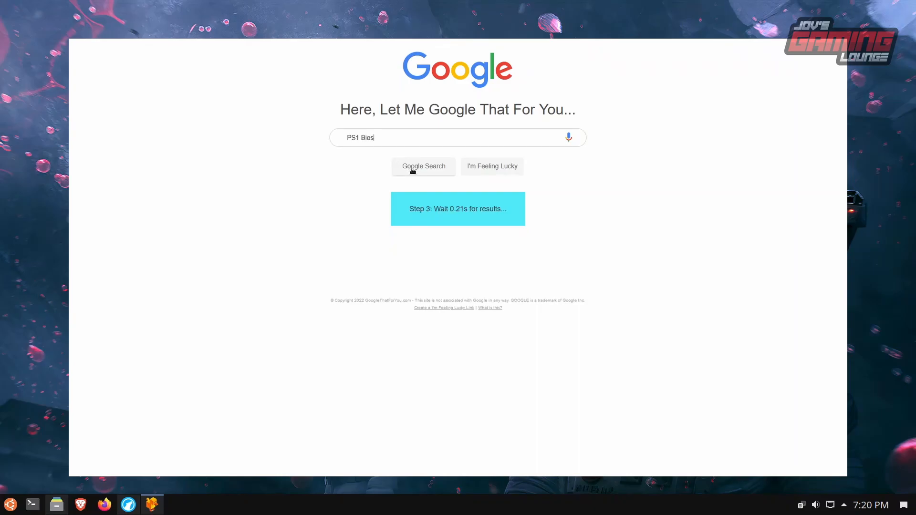
- Run the Google search for PS1 Bios
{"action": "left_click", "coordinate": [152, 503]}
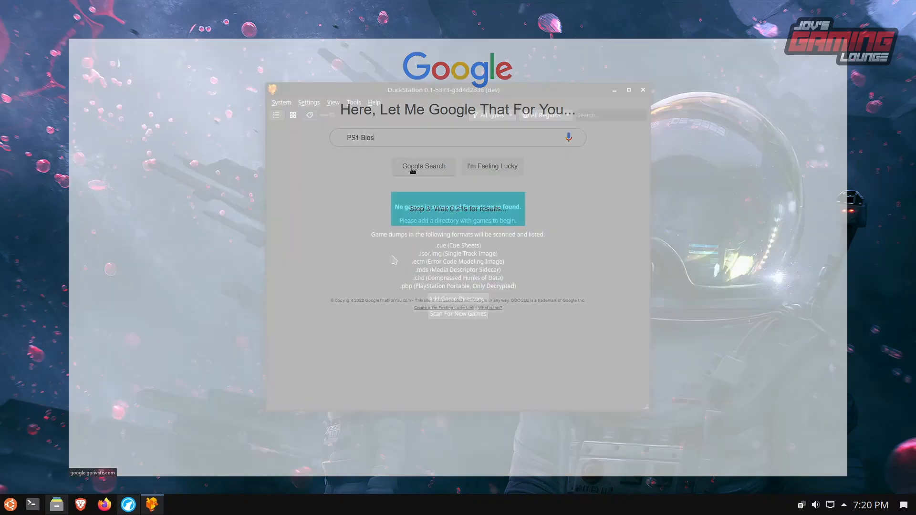
- Bring up DuckStation's BIOS settings page showing the BIOS search directory
{"action": "left_click", "coordinate": [309, 102]}
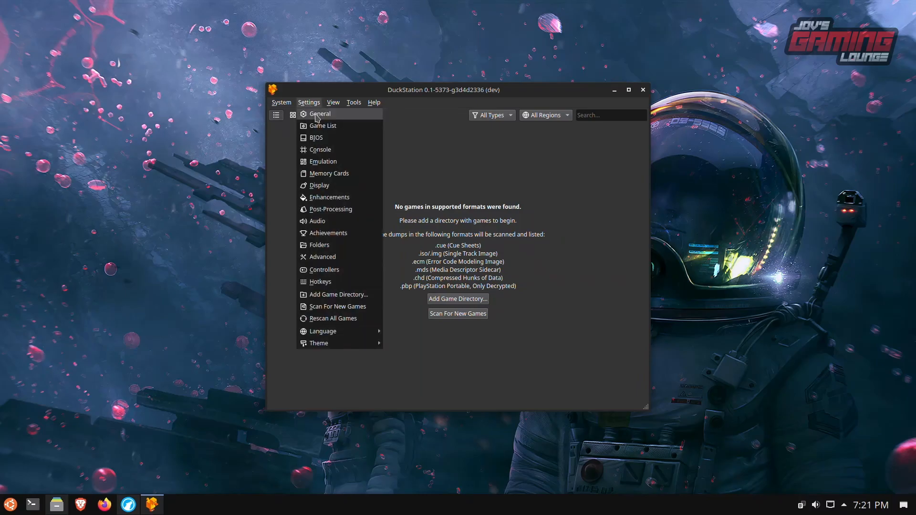
{"action": "left_click", "coordinate": [321, 114]}
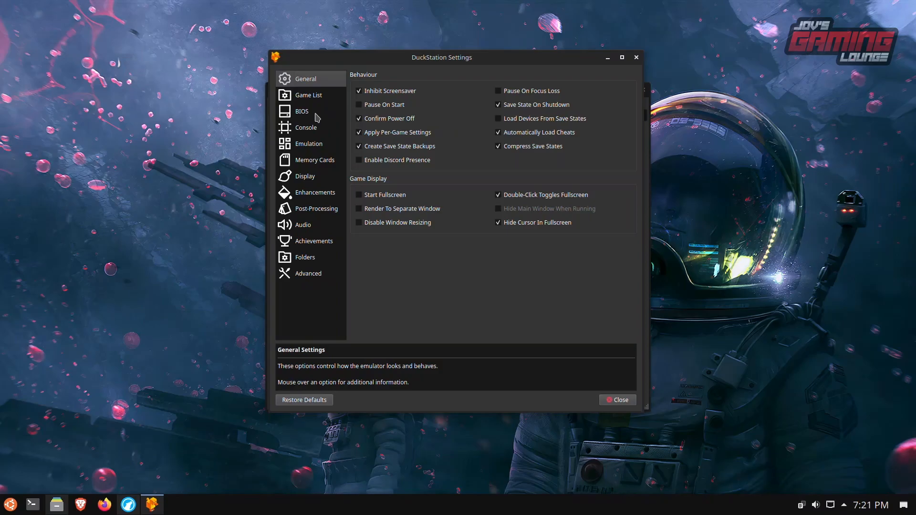
{"action": "left_click", "coordinate": [302, 110]}
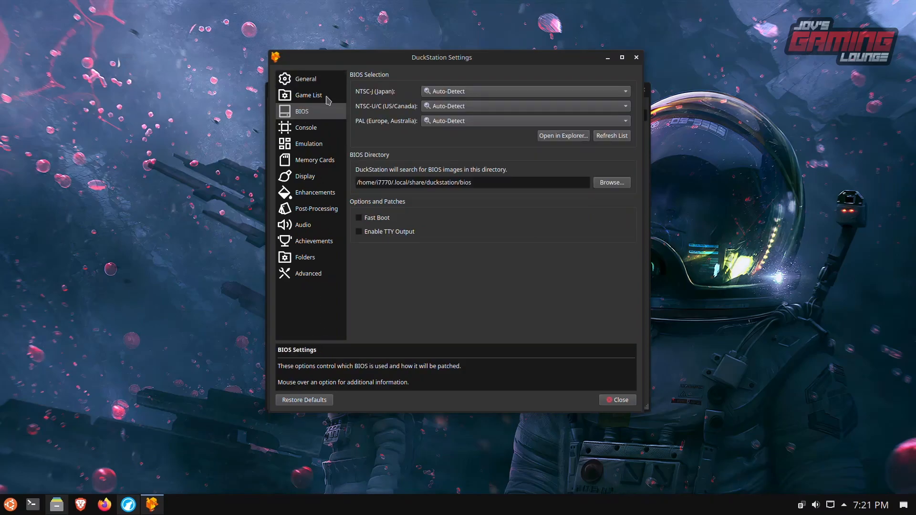
{"action": "left_click", "coordinate": [490, 182]}
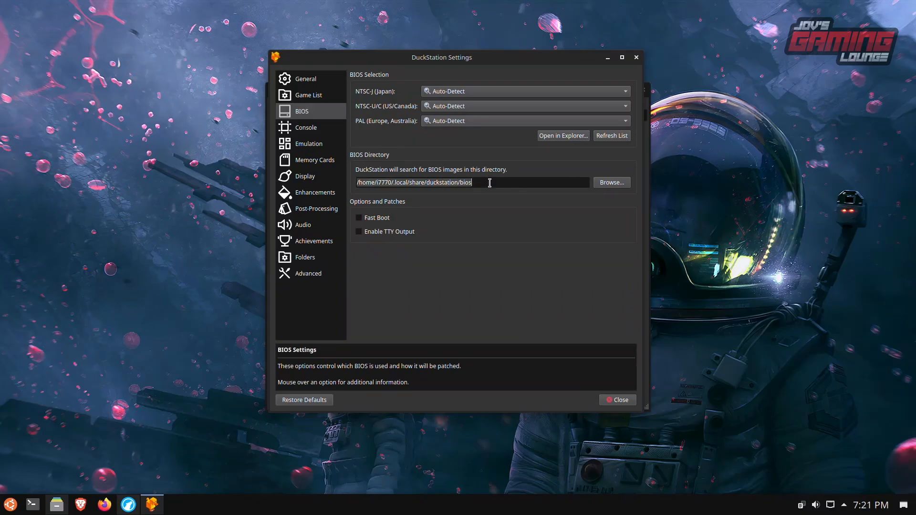
- Navigate from the home folder with hidden files shown into .local/share/duckstation/bios
{"action": "left_click", "coordinate": [611, 182]}
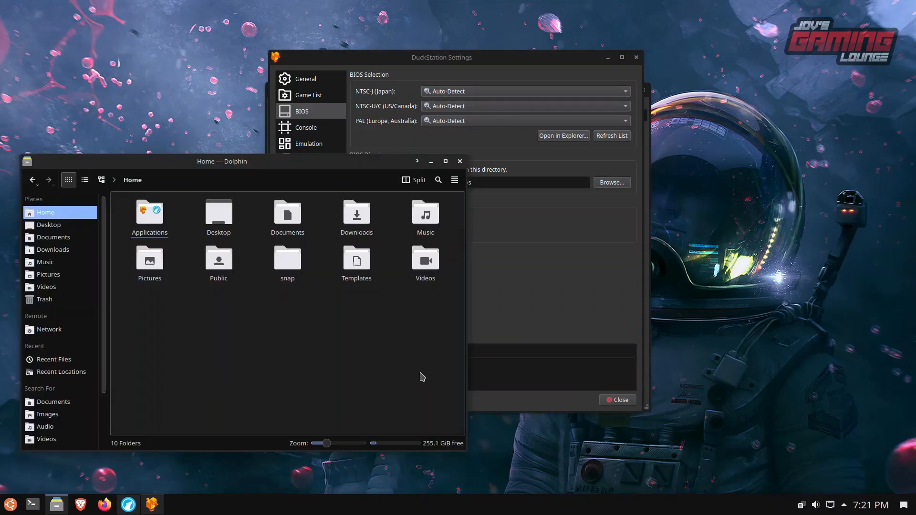
{"action": "mouse_move", "coordinate": [452, 204]}
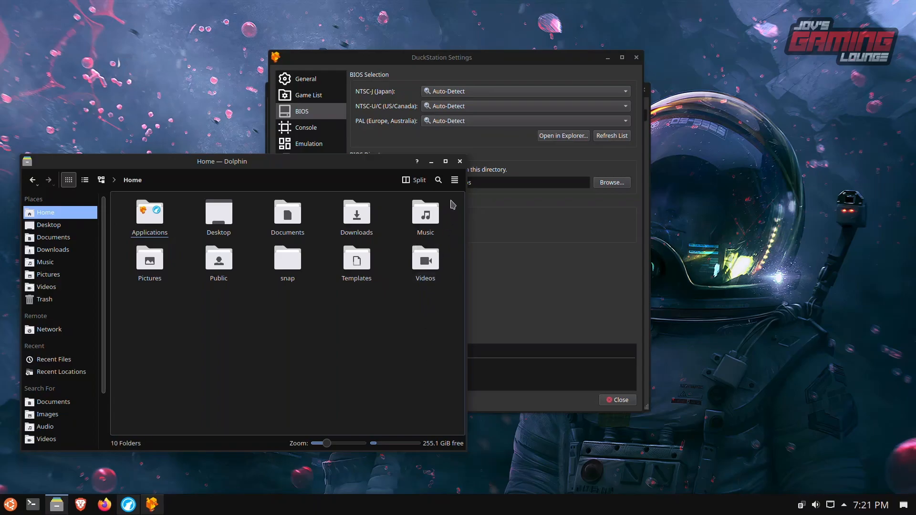
{"action": "left_click", "coordinate": [454, 179]}
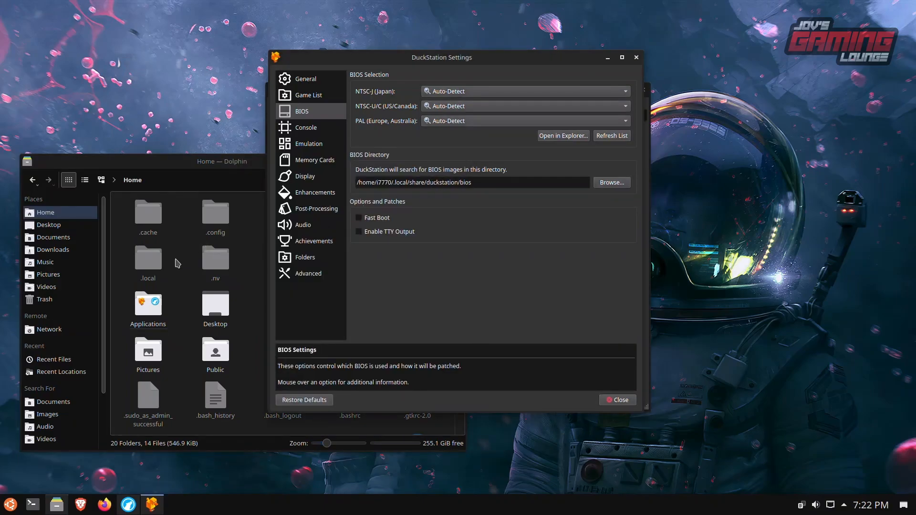
{"action": "double_click", "coordinate": [146, 257]}
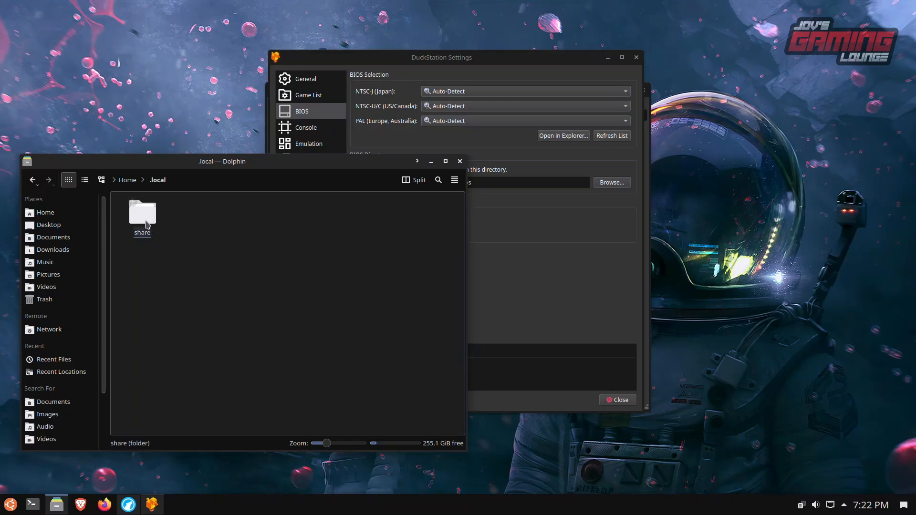
{"action": "double_click", "coordinate": [142, 213]}
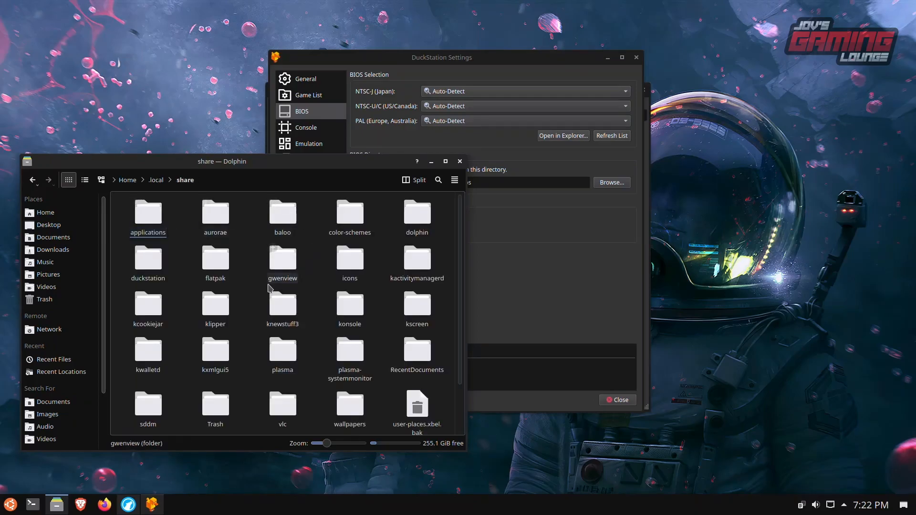
{"action": "double_click", "coordinate": [148, 258]}
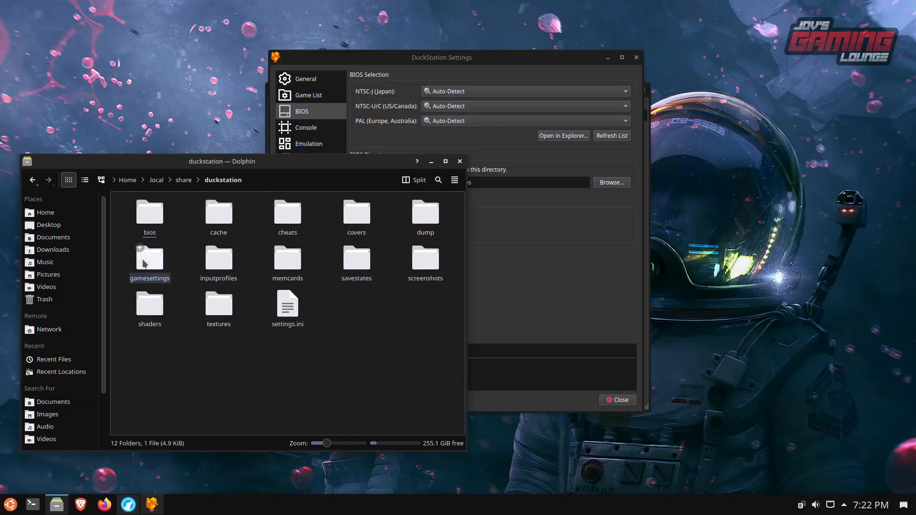
{"action": "double_click", "coordinate": [149, 211]}
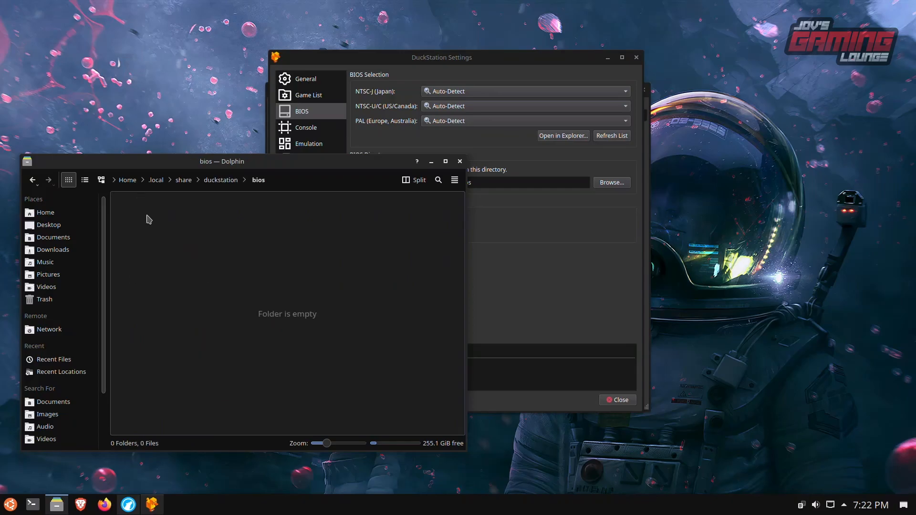
- Paste SCPH5500.BIN, SCPH5501.BIN and SCPH5502.BIN into the bios folder and check them
{"action": "right_click", "coordinate": [149, 219]}
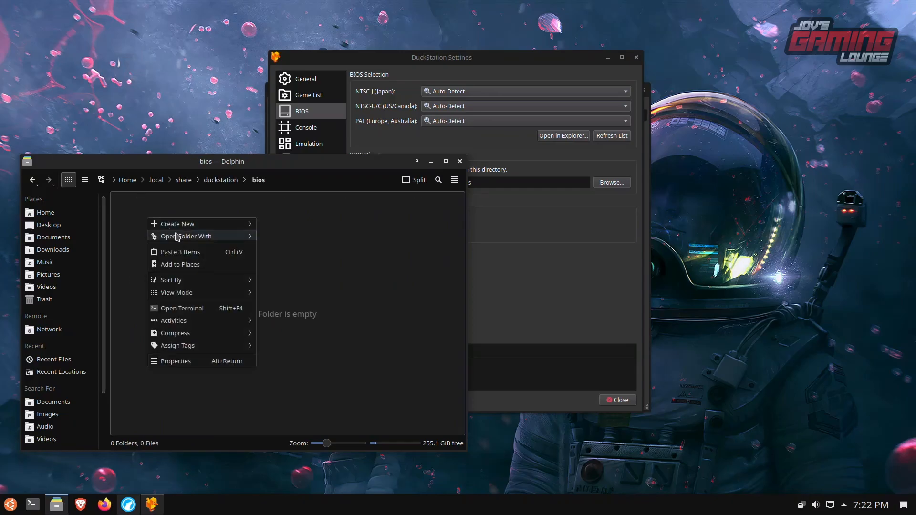
{"action": "left_click", "coordinate": [179, 251]}
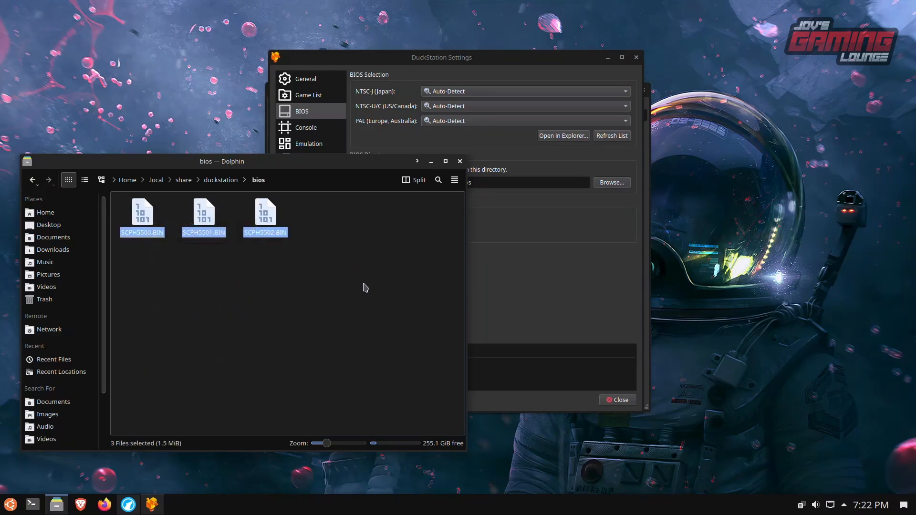
{"action": "left_click", "coordinate": [149, 254]}
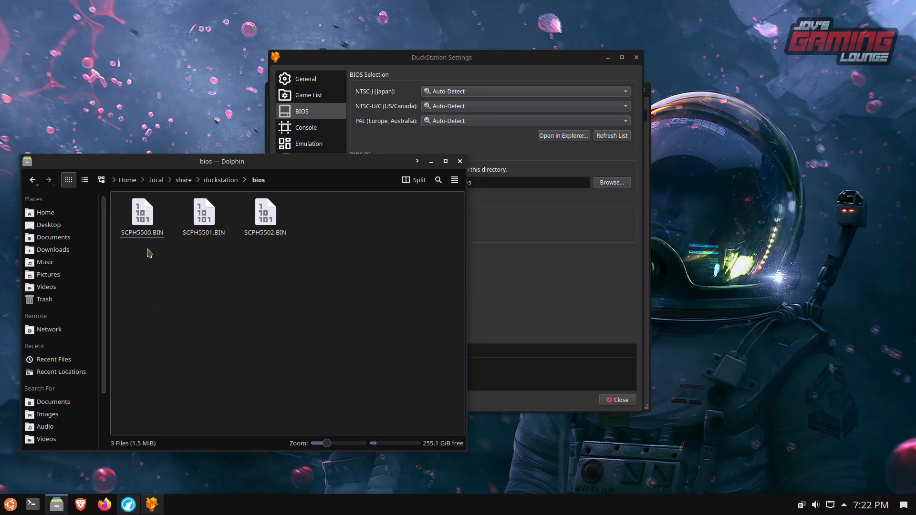
{"action": "left_click", "coordinate": [142, 215]}
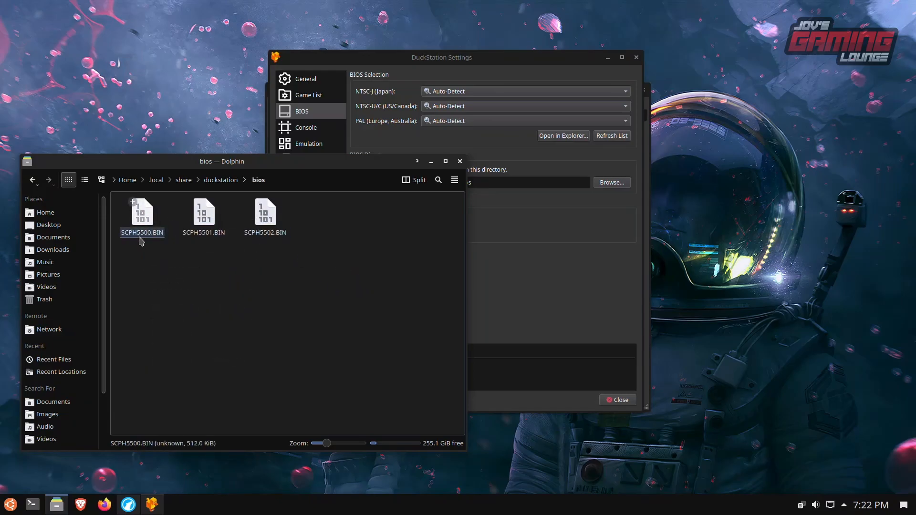
{"action": "left_click", "coordinate": [203, 216]}
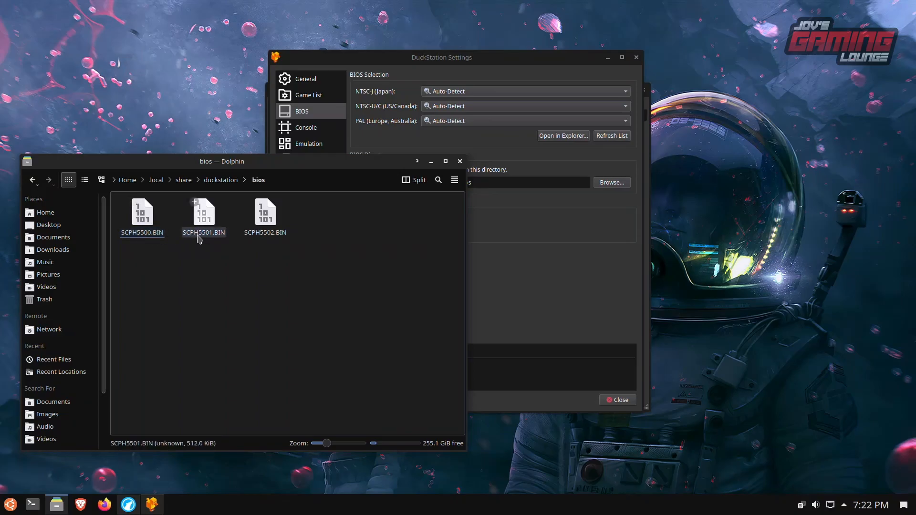
{"action": "left_click", "coordinate": [303, 276]}
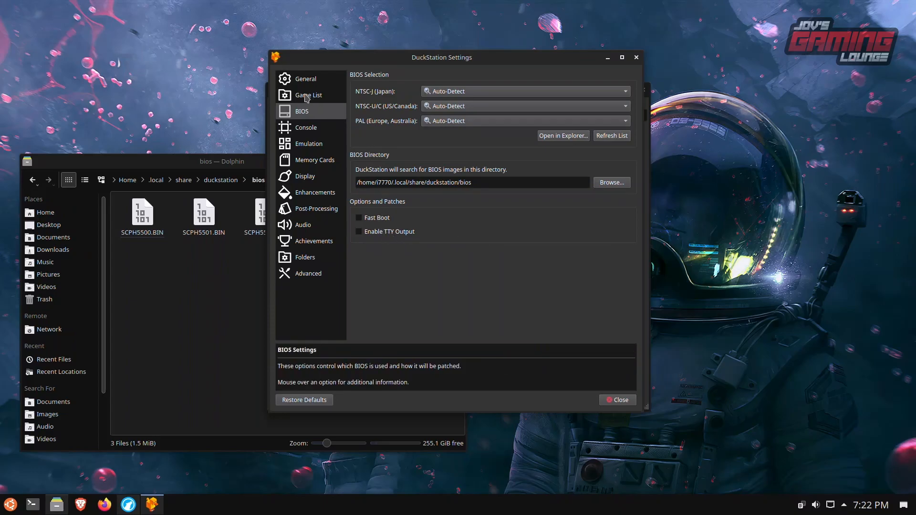
- Add the Playstation - PS1 ROMs folder as a recursively scanned search directory and close settings
{"action": "left_click", "coordinate": [308, 95]}
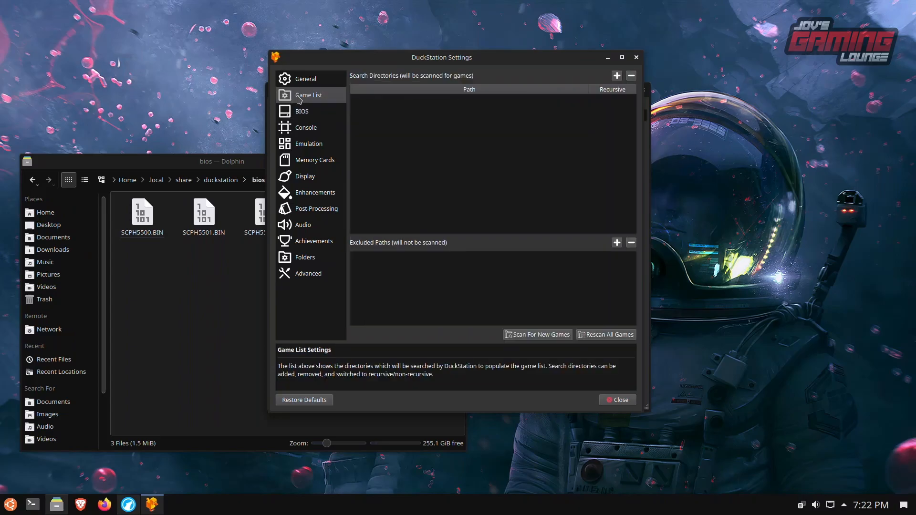
{"action": "mouse_move", "coordinate": [617, 75]}
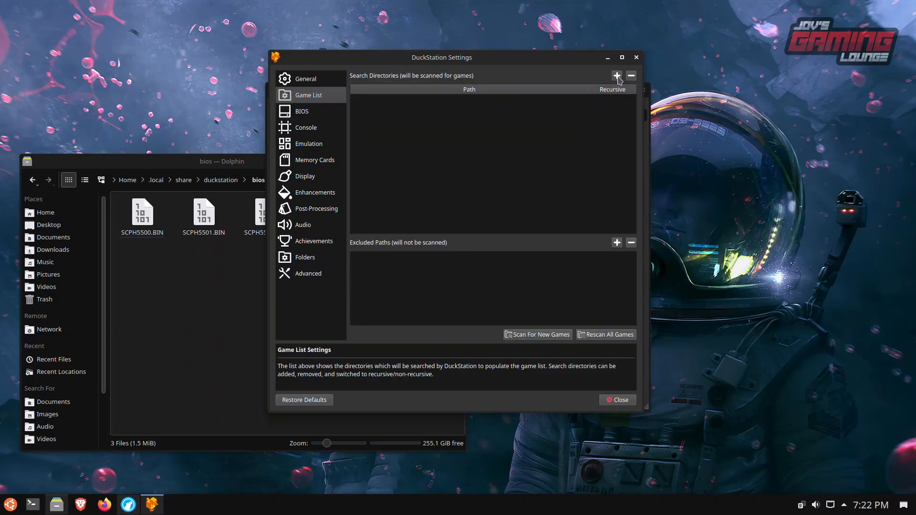
{"action": "left_click", "coordinate": [616, 75]}
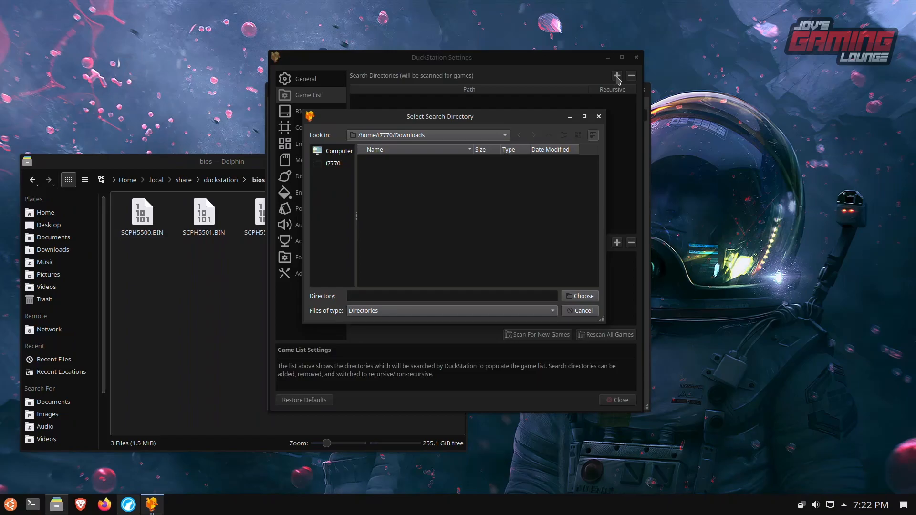
{"action": "left_click", "coordinate": [580, 296]}
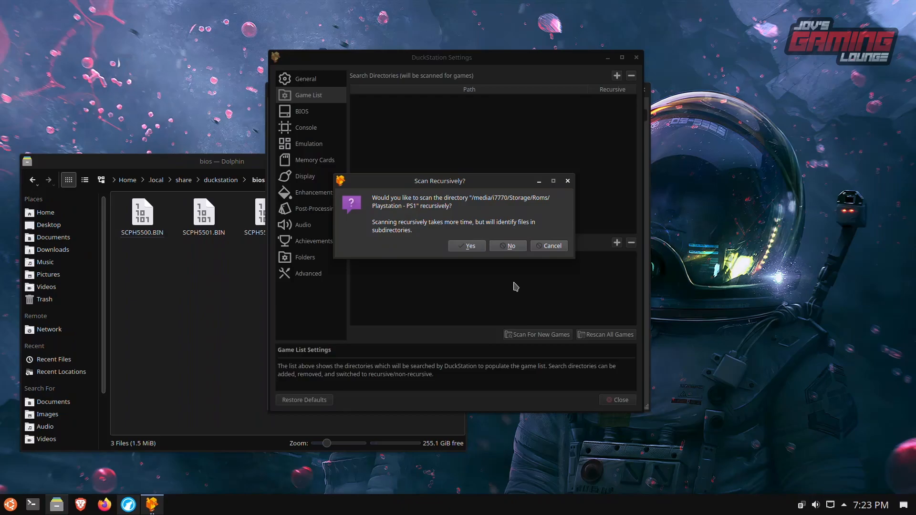
{"action": "left_click", "coordinate": [466, 246]}
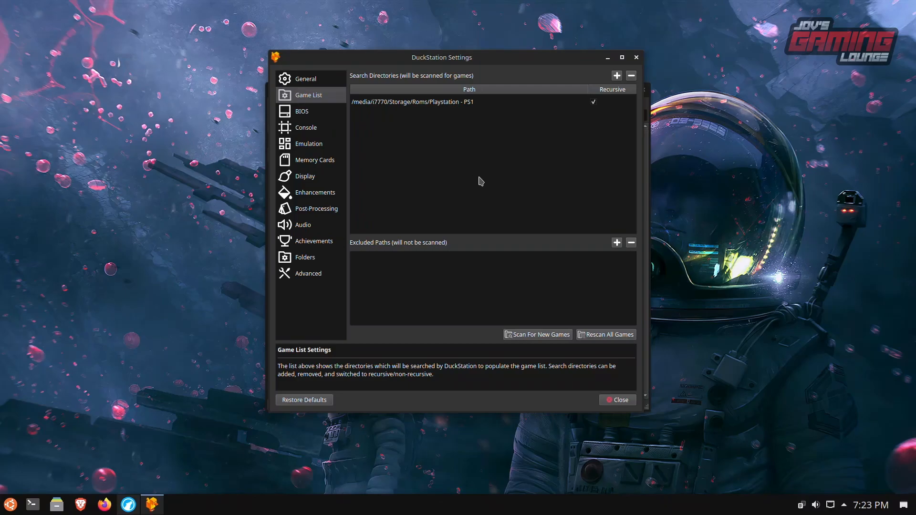
{"action": "mouse_move", "coordinate": [623, 411]}
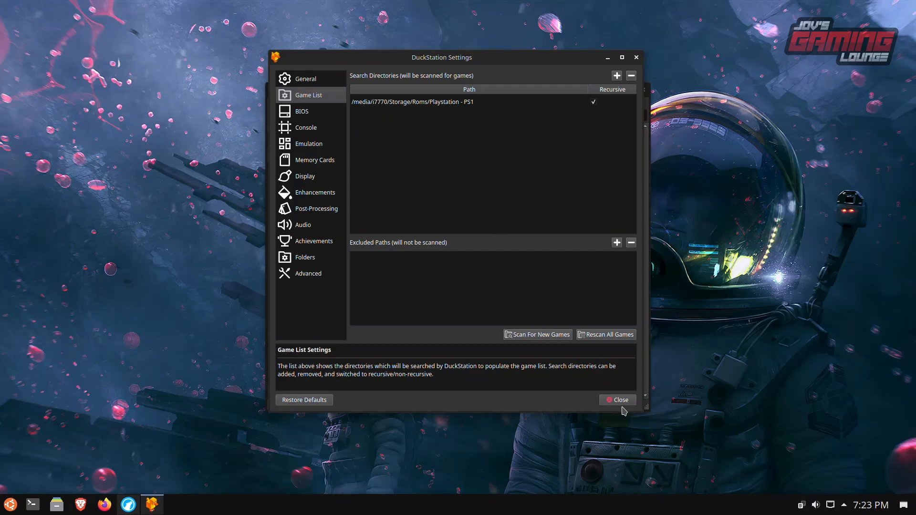
{"action": "left_click", "coordinate": [618, 400]}
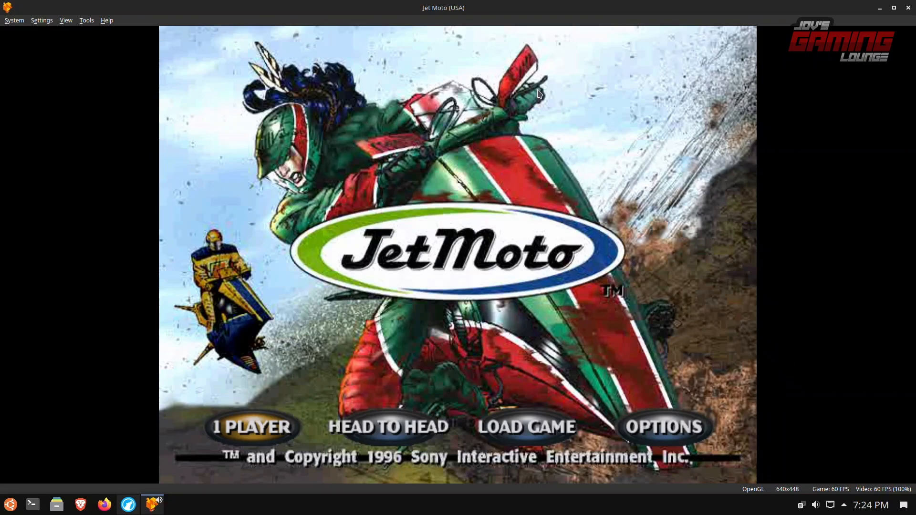
{"action": "mouse_move", "coordinate": [37, 25]}
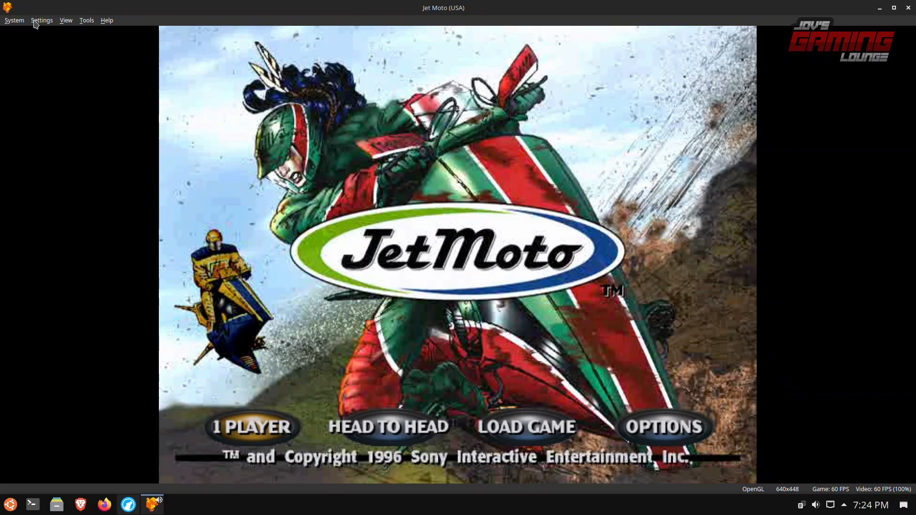
- Auto-map all Controller Port 1 bindings to the SDL-0 PS4 Controller
{"action": "left_click", "coordinate": [42, 20]}
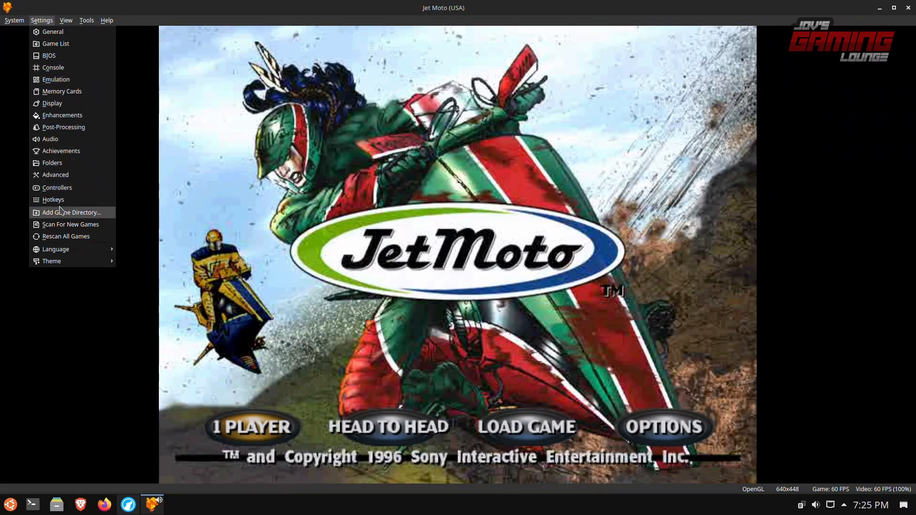
{"action": "left_click", "coordinate": [57, 187]}
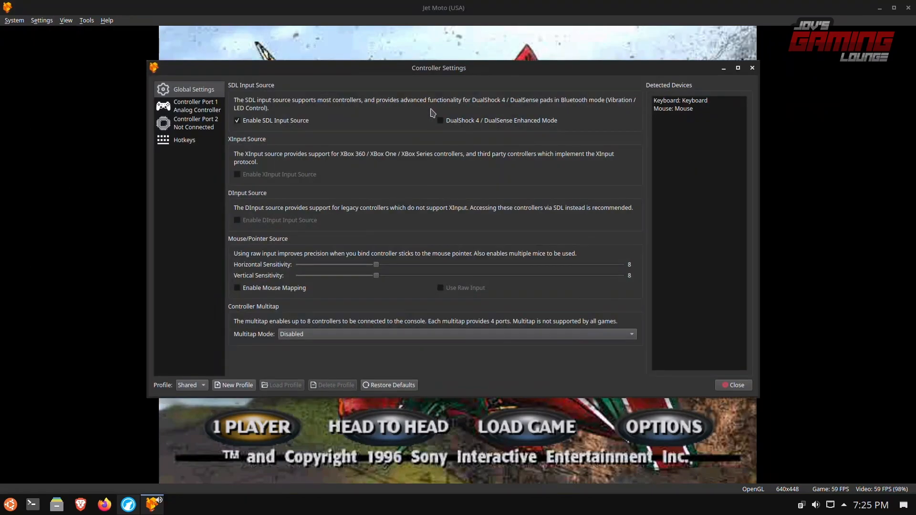
{"action": "left_click", "coordinate": [188, 105]}
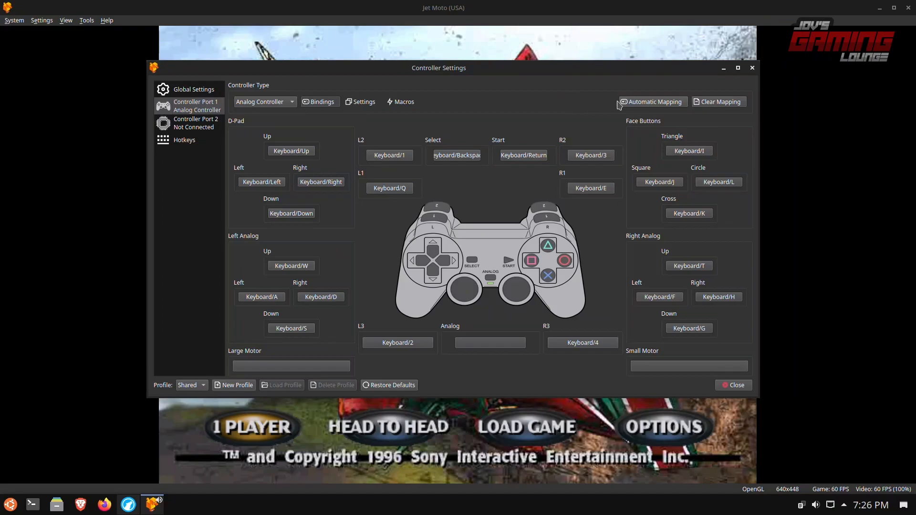
{"action": "mouse_move", "coordinate": [632, 103]}
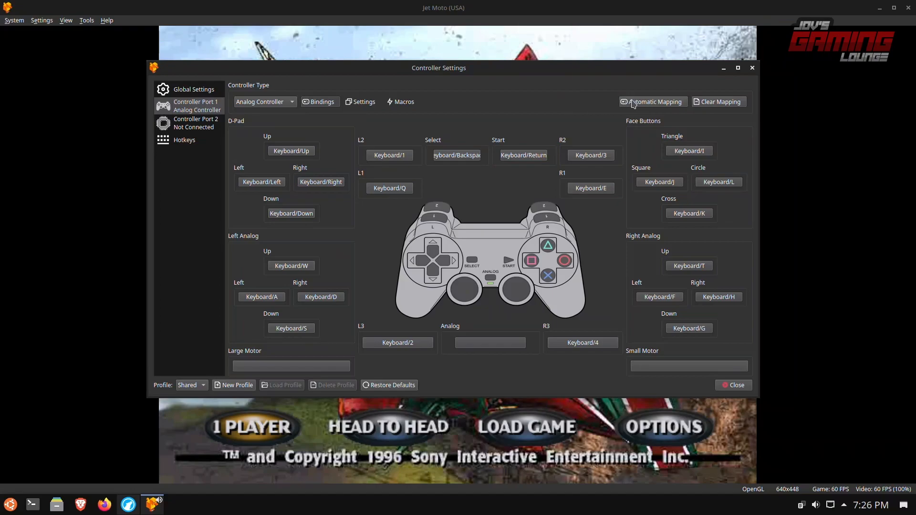
{"action": "left_click", "coordinate": [653, 101]}
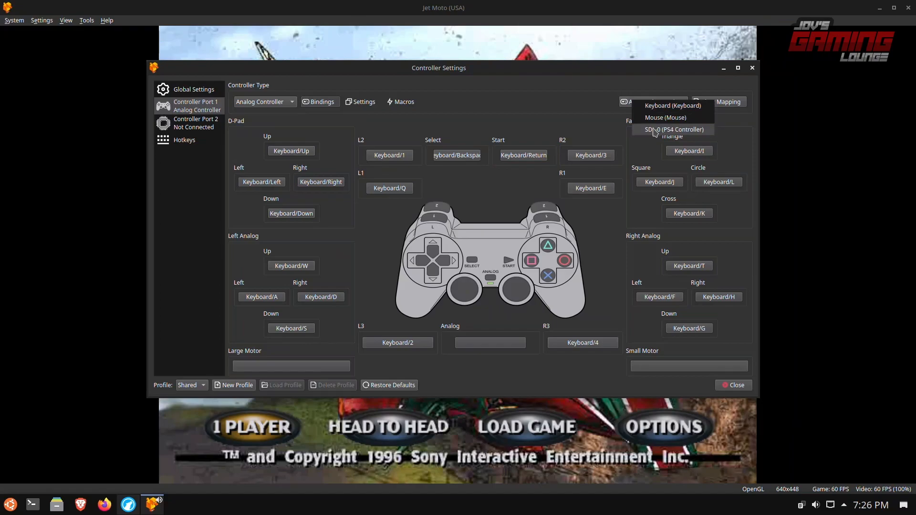
{"action": "left_click", "coordinate": [670, 130]}
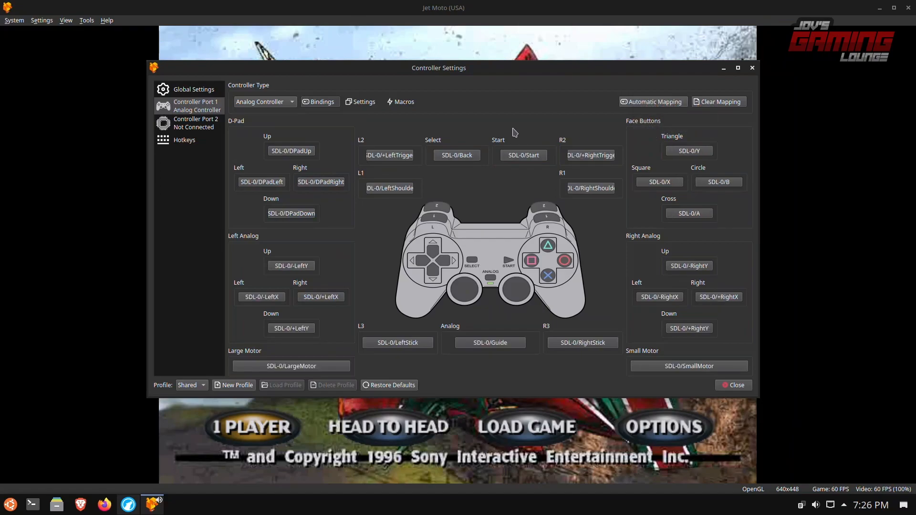
{"action": "mouse_move", "coordinate": [761, 353]}
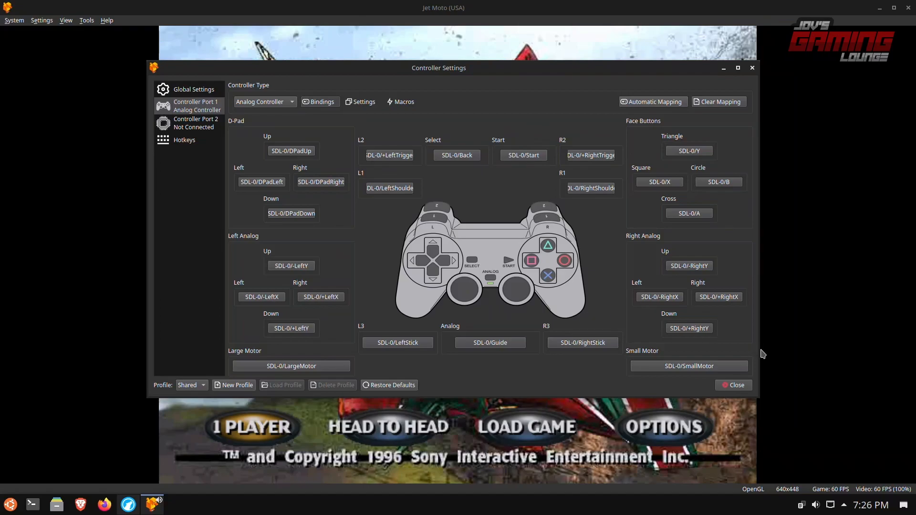
- Close the controller settings to return to Jet Moto
{"action": "left_click", "coordinate": [733, 384]}
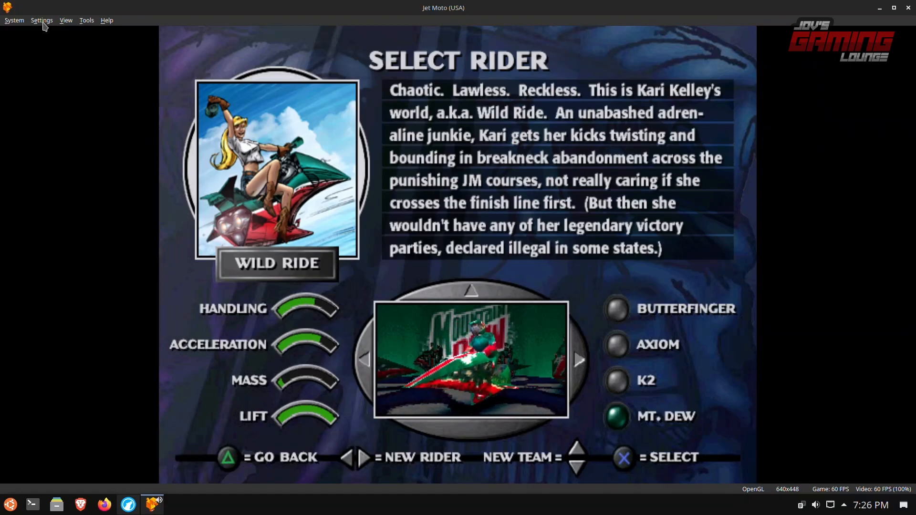
- In Display settings, switch the renderer to Vulkan on the NVIDIA GeForce GTX 770 adapter
{"action": "left_click", "coordinate": [42, 20]}
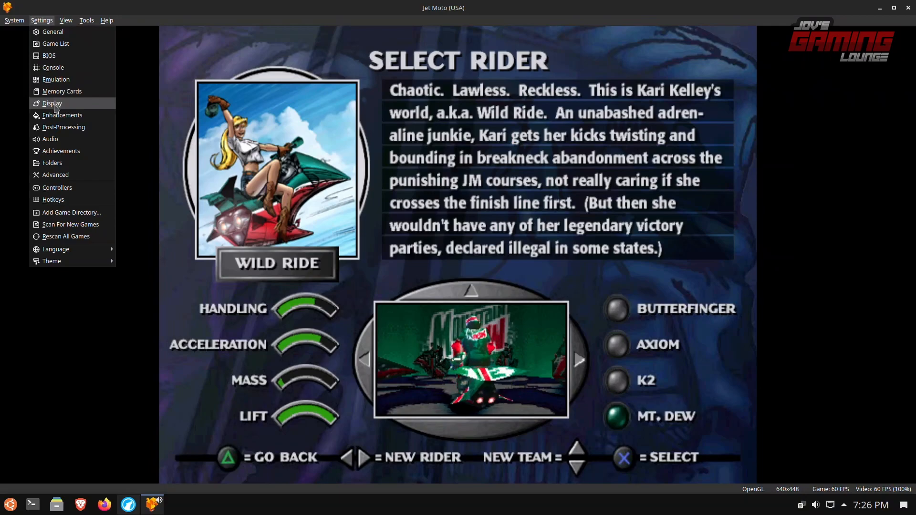
{"action": "left_click", "coordinate": [53, 104]}
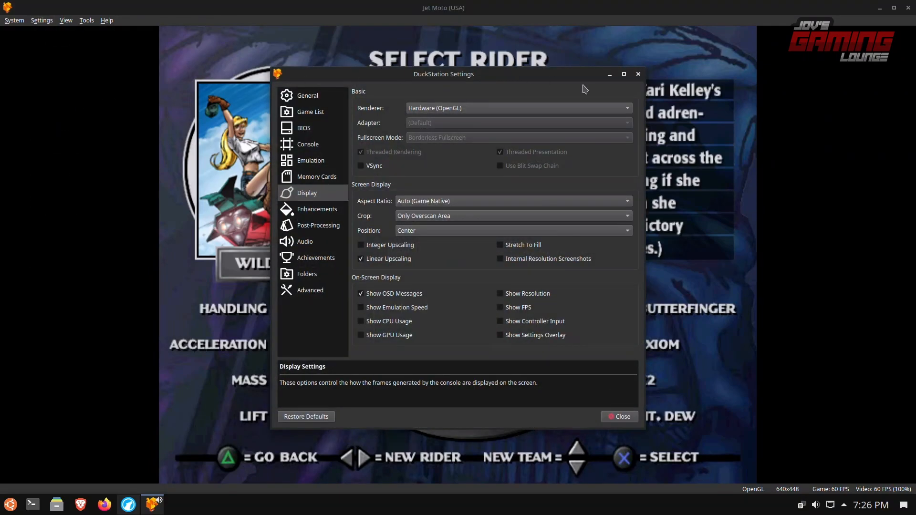
{"action": "mouse_move", "coordinate": [437, 112]}
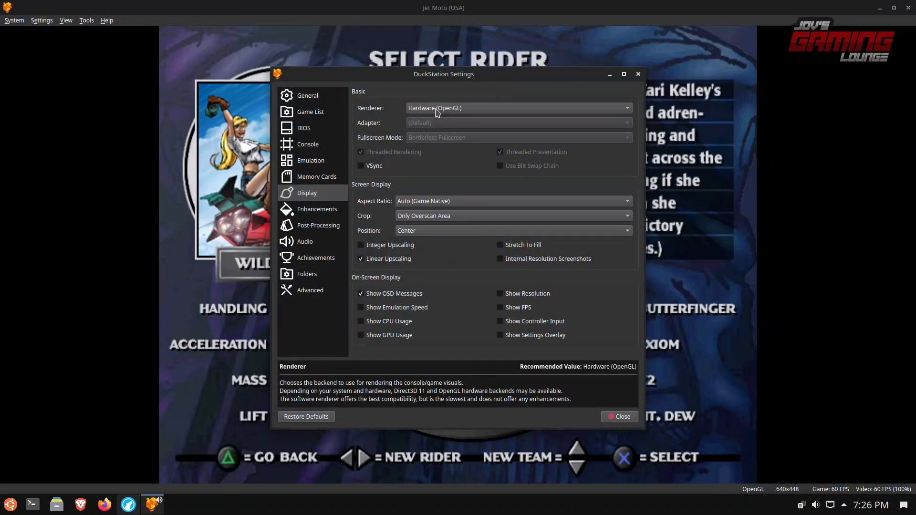
{"action": "left_click", "coordinate": [518, 108]}
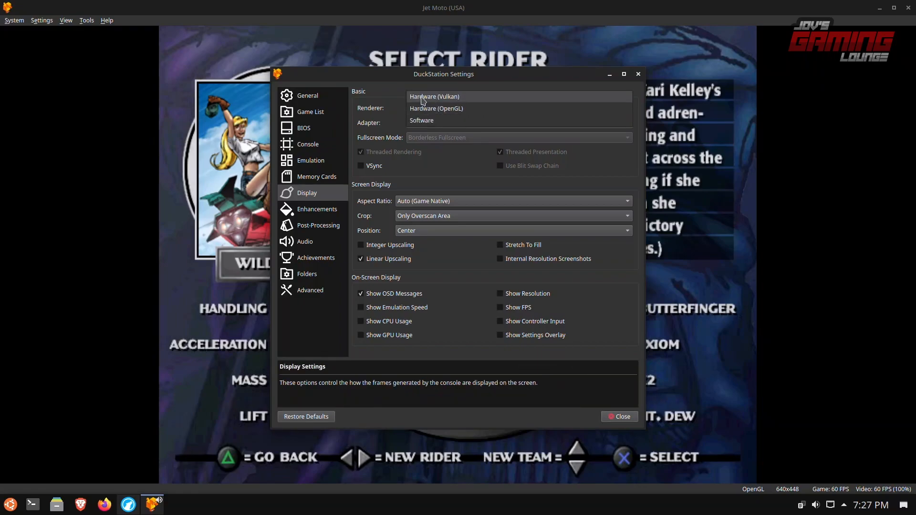
{"action": "left_click", "coordinate": [436, 108]}
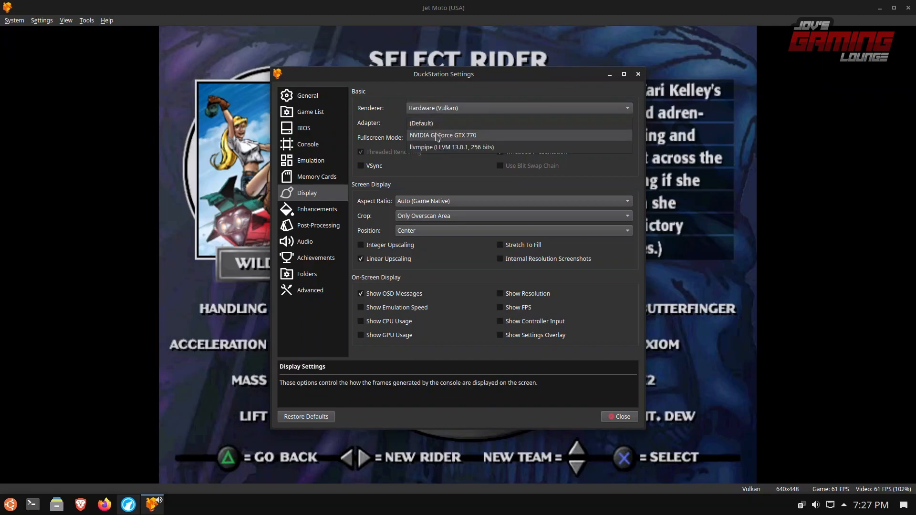
{"action": "left_click", "coordinate": [443, 135]}
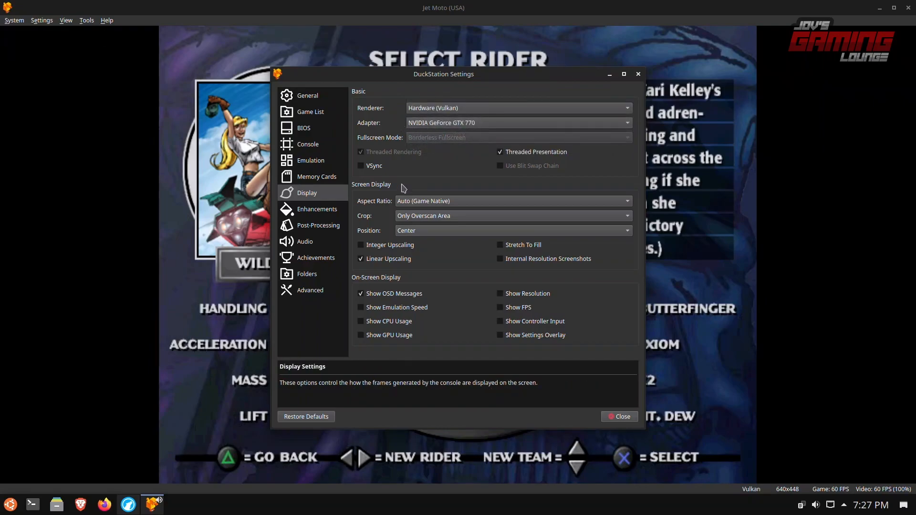
- Choose the aspect ratio, leave linear upscaling unchecked and enable the Show FPS counter
{"action": "left_click", "coordinate": [513, 201]}
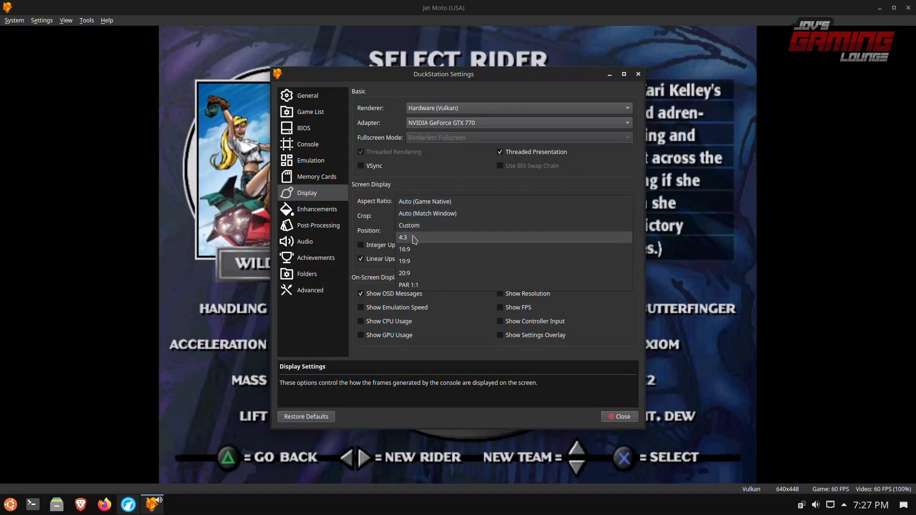
{"action": "left_click", "coordinate": [401, 237]}
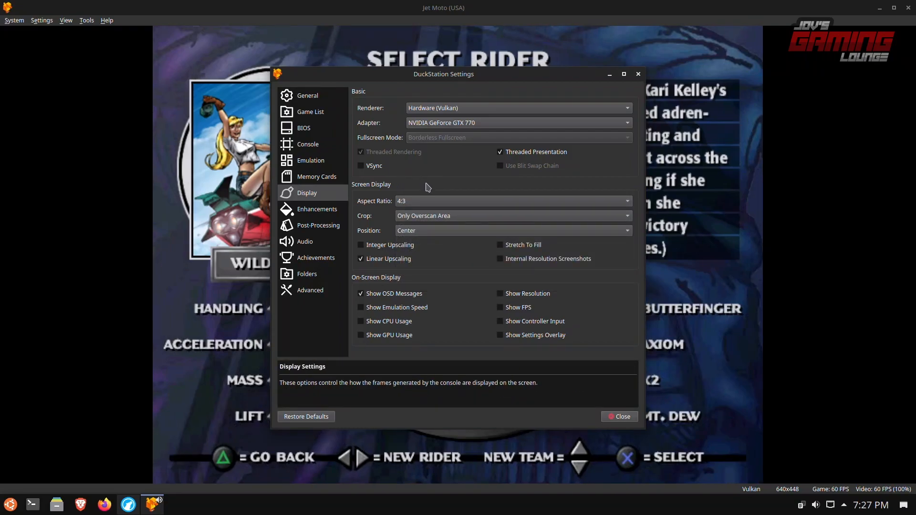
{"action": "mouse_move", "coordinate": [414, 211]}
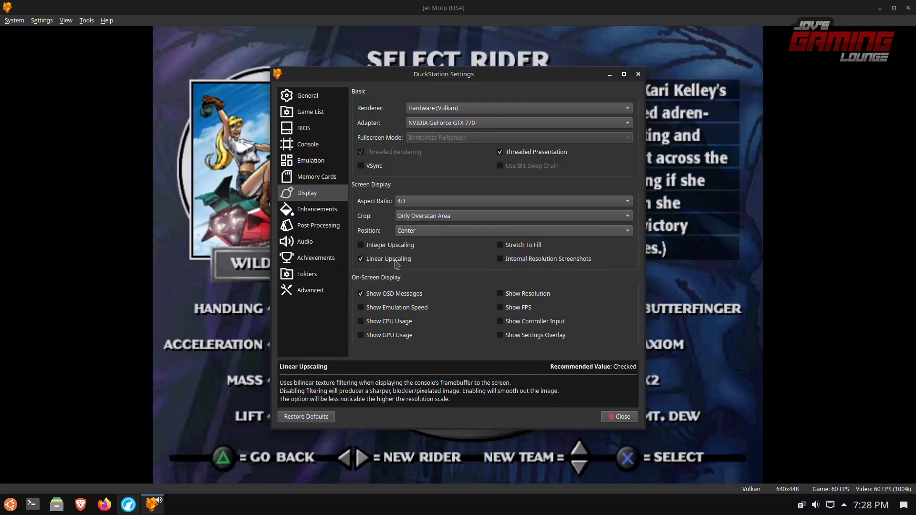
{"action": "left_click", "coordinate": [361, 259]}
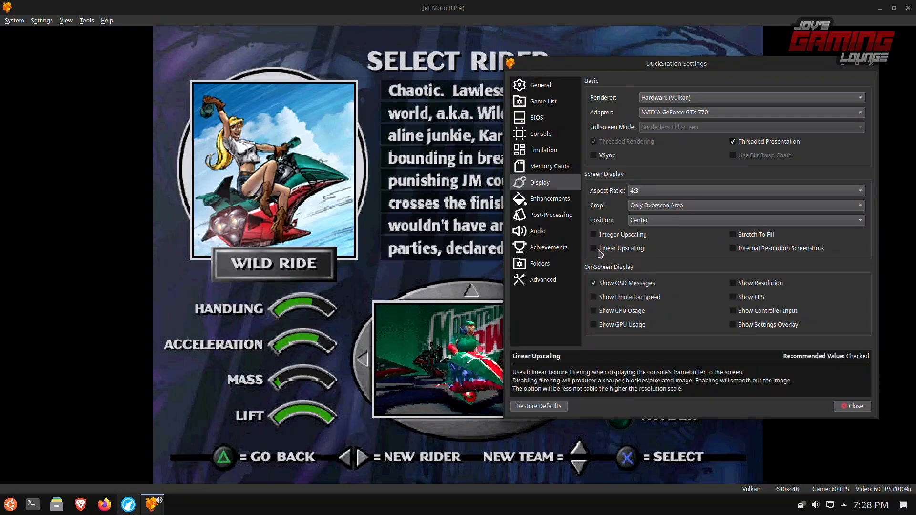
{"action": "left_click", "coordinate": [593, 248]}
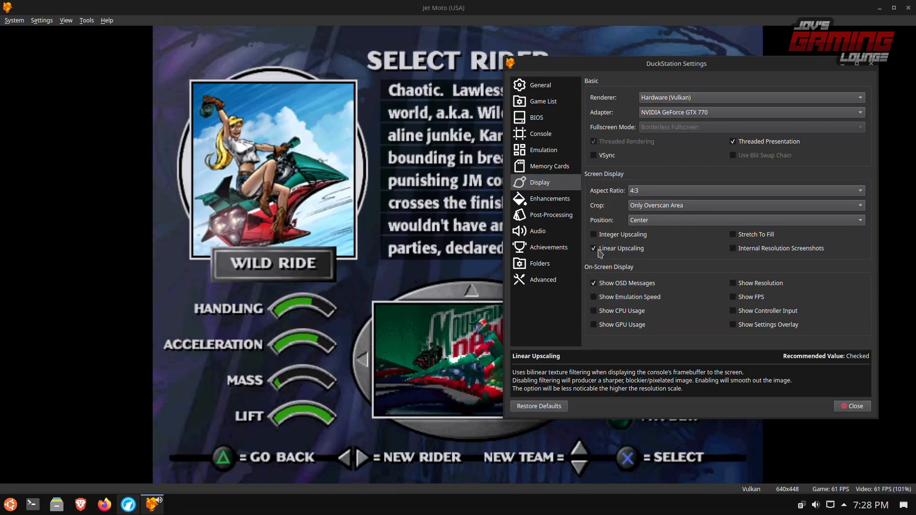
{"action": "left_click", "coordinate": [594, 248]}
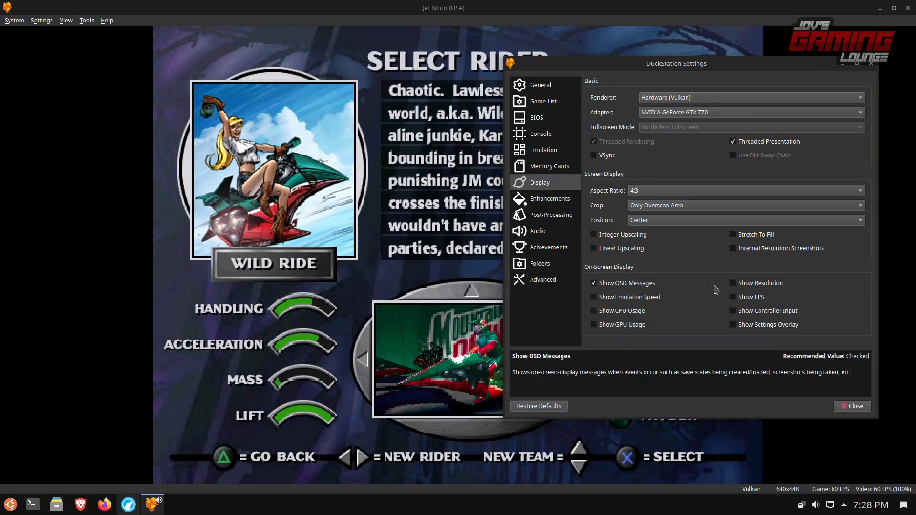
{"action": "left_click", "coordinate": [732, 296]}
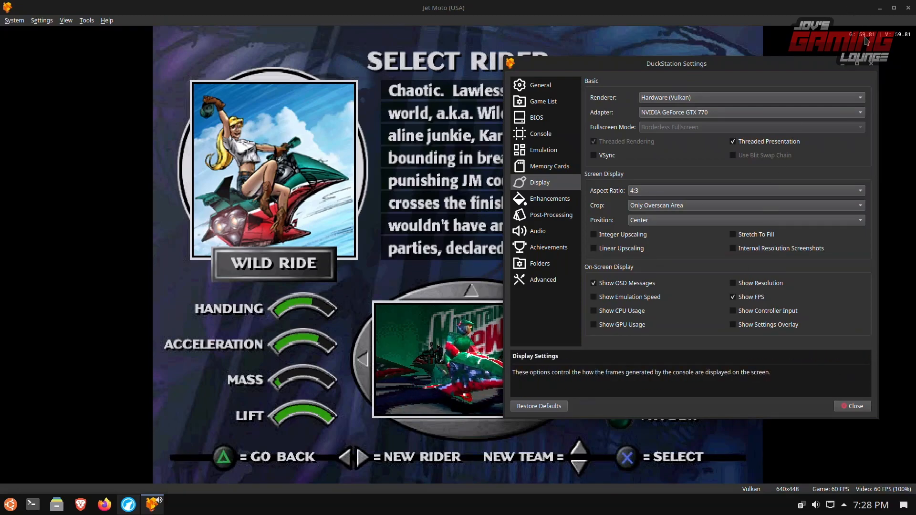
- In Enhancements, enable PGXP geometry correction and set internal resolution scale to 5x (1080p)
{"action": "left_click", "coordinate": [548, 198]}
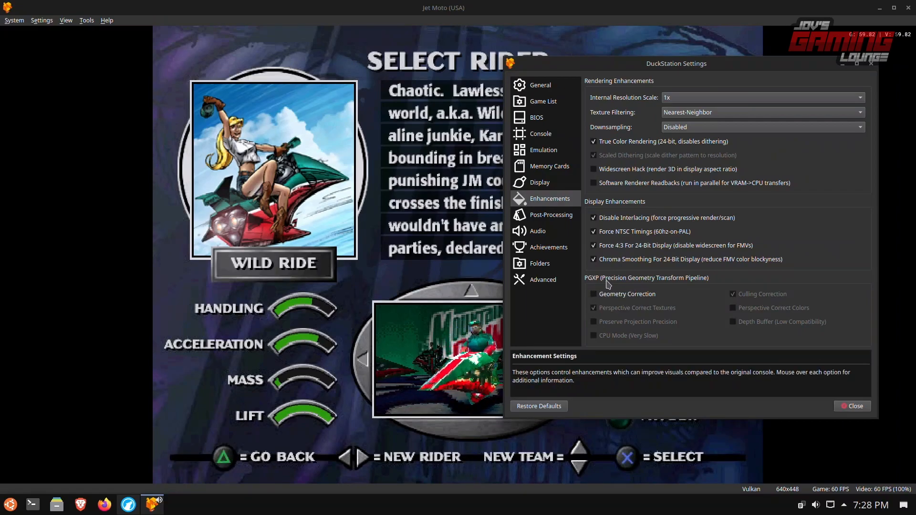
{"action": "left_click", "coordinate": [593, 294]}
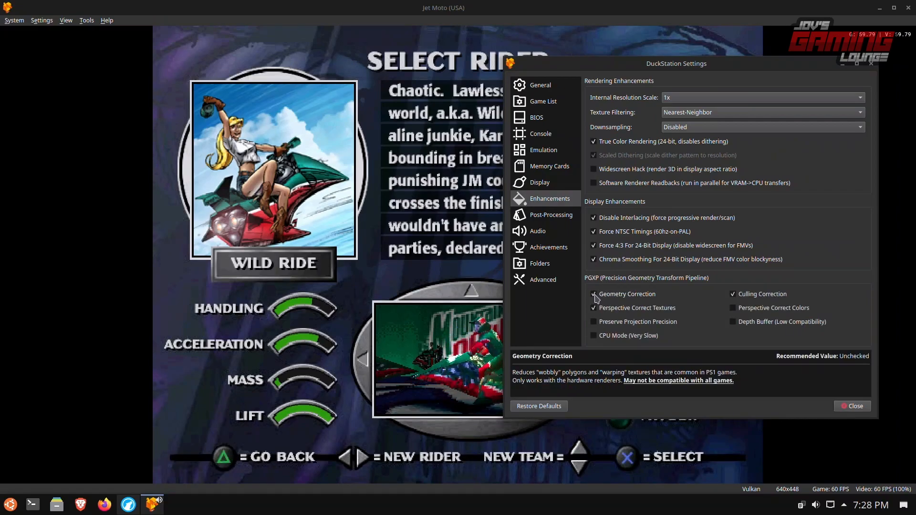
{"action": "left_click", "coordinate": [594, 293]}
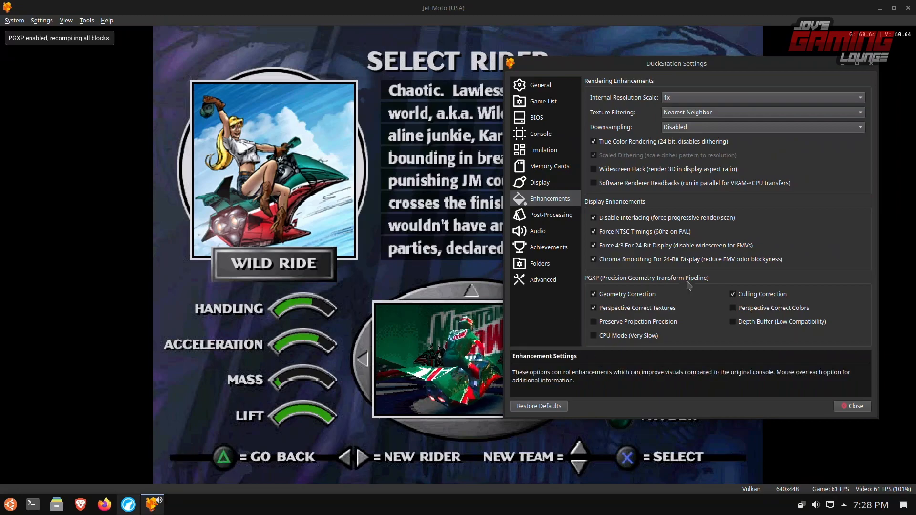
{"action": "left_click", "coordinate": [762, 98]}
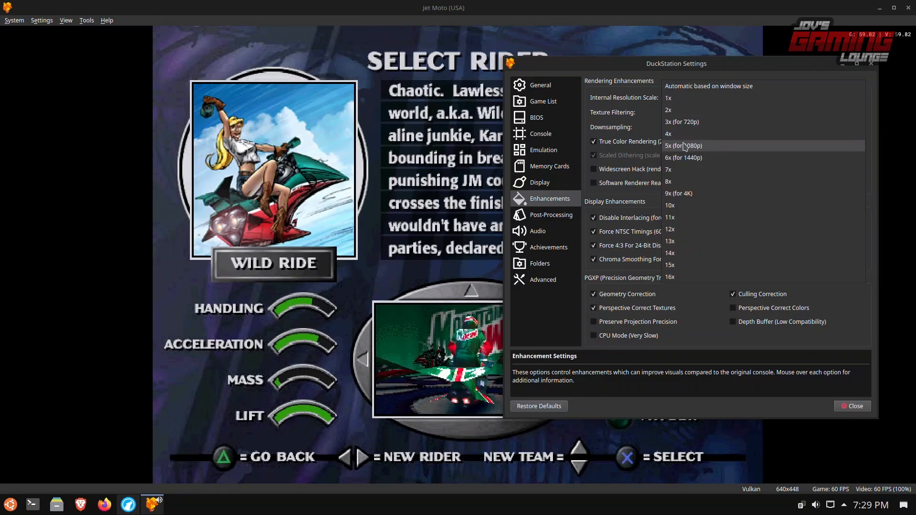
{"action": "left_click", "coordinate": [682, 145]}
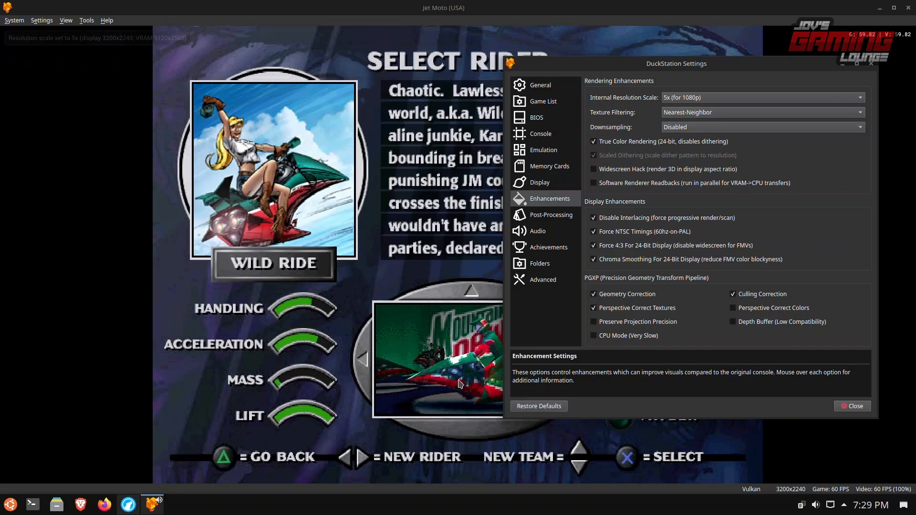
- Set texture filtering to xBR
{"action": "left_click", "coordinate": [763, 113]}
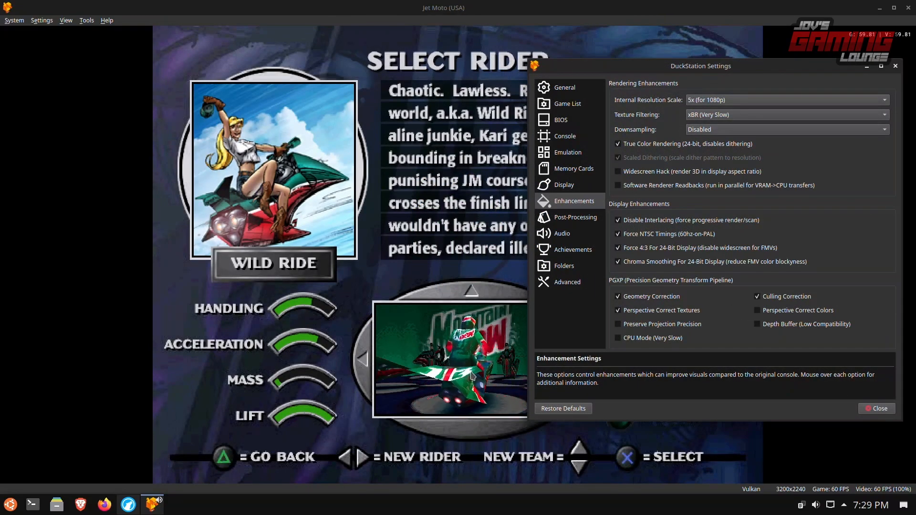
{"action": "left_click", "coordinate": [575, 218]}
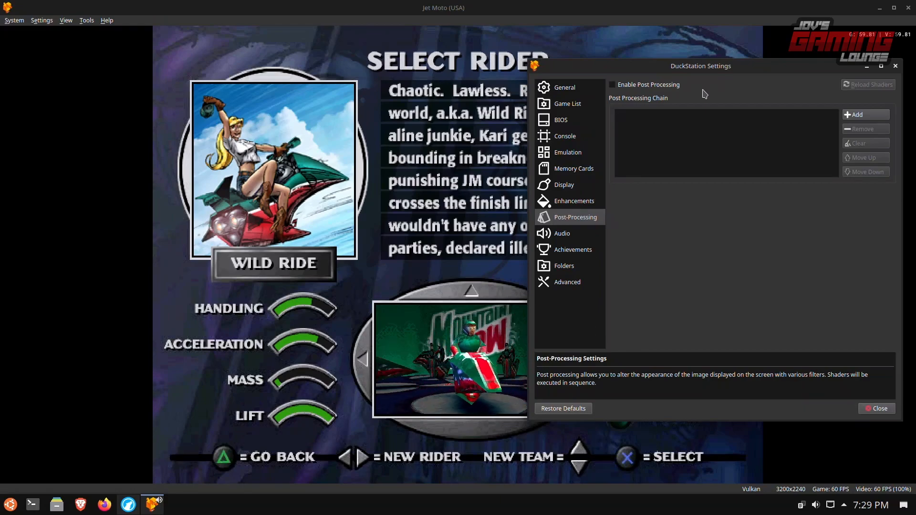
- Enable post-processing and add the dolphinfx/scanlines shader to the chain
{"action": "left_click", "coordinate": [612, 84]}
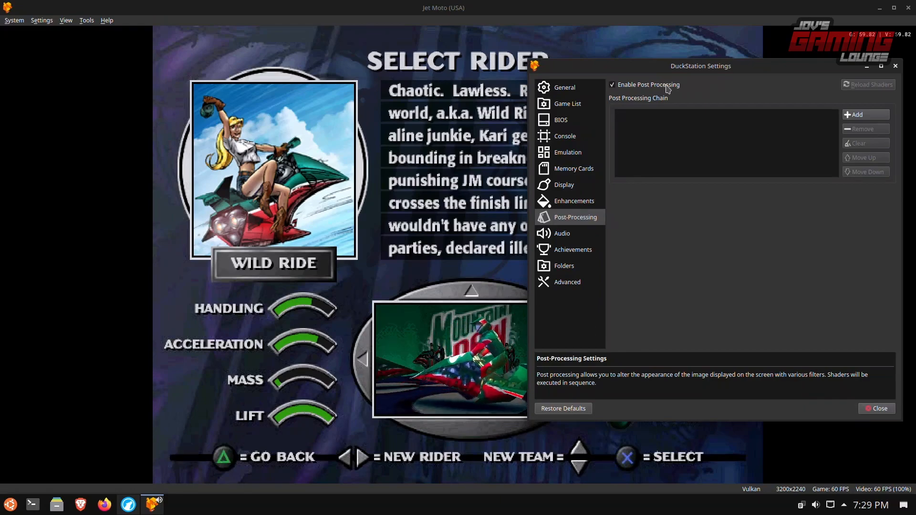
{"action": "left_click", "coordinate": [866, 114]}
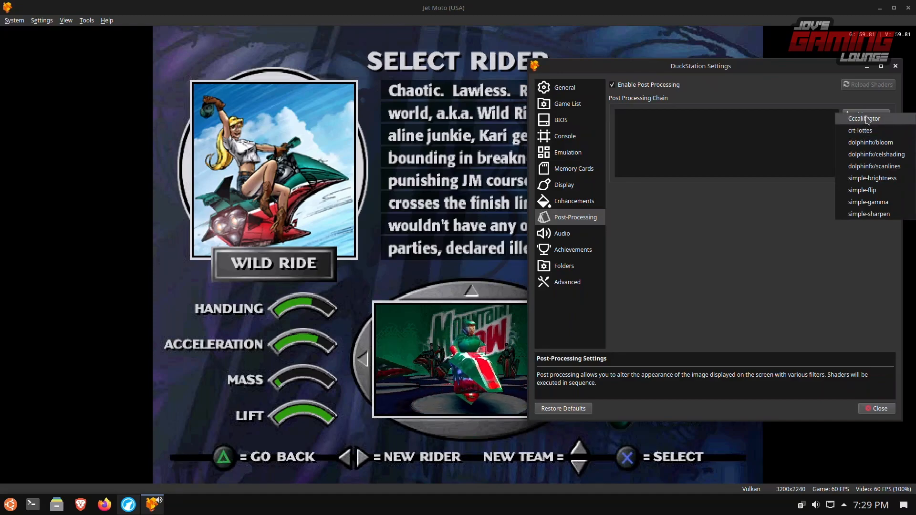
{"action": "left_click", "coordinate": [860, 130]}
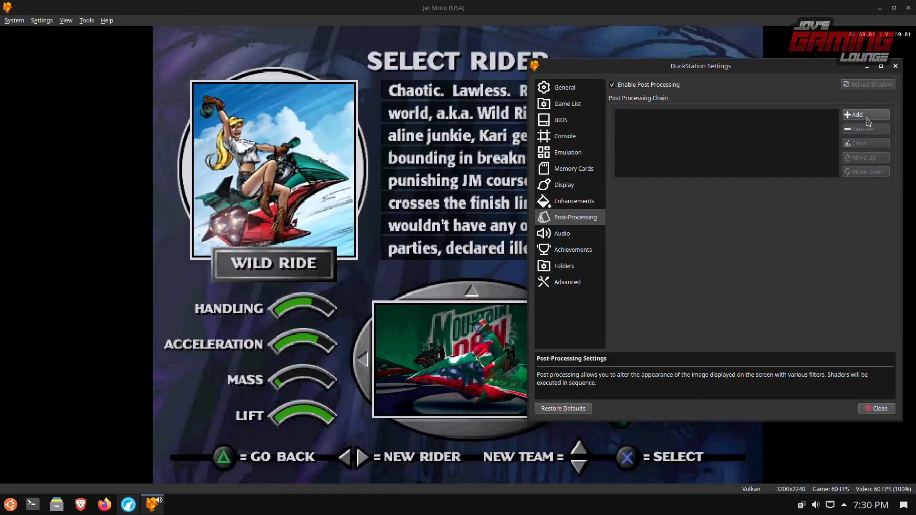
{"action": "left_click", "coordinate": [865, 115]}
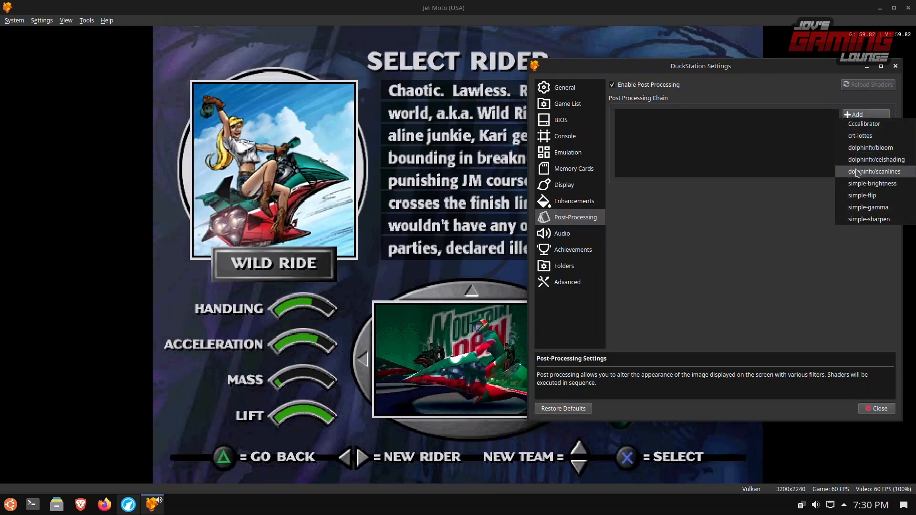
{"action": "left_click", "coordinate": [876, 408]}
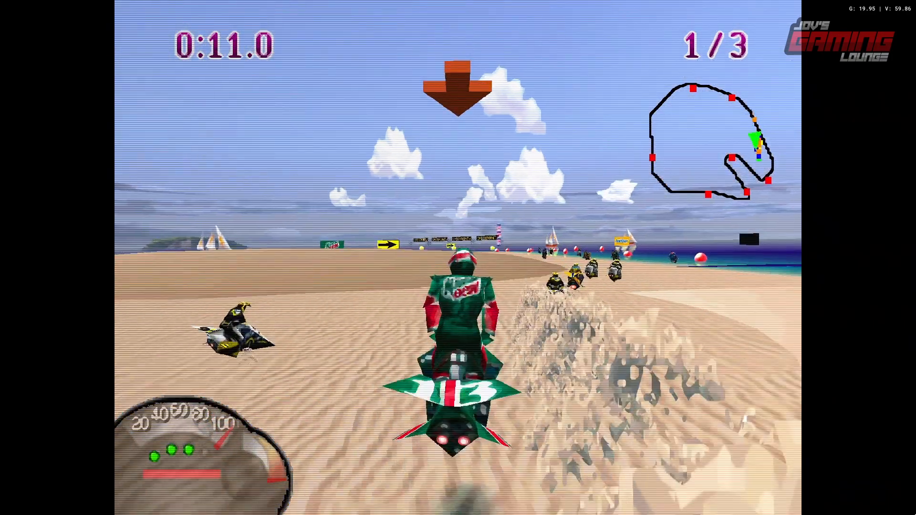
- Pause the Jet Moto race with Escape, bringing up the pause menu
{"action": "key", "text": "Escape"}
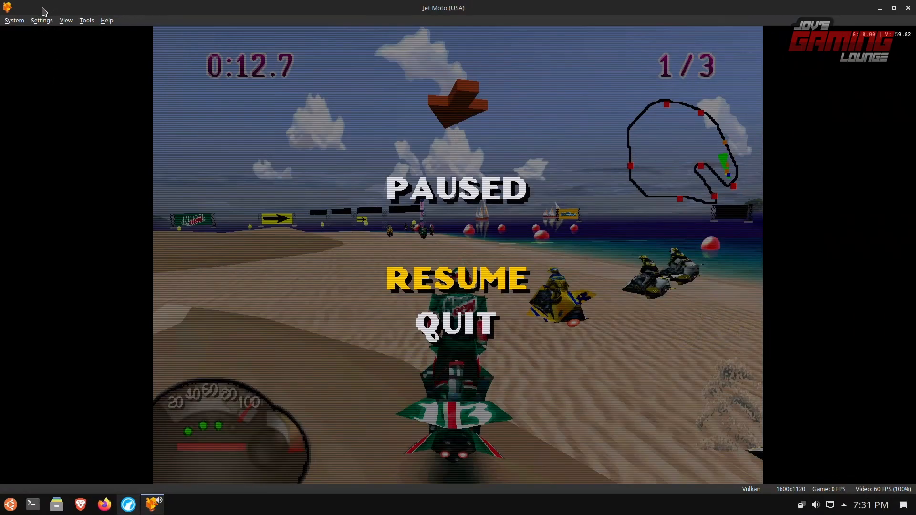
{"action": "mouse_move", "coordinate": [44, 25]}
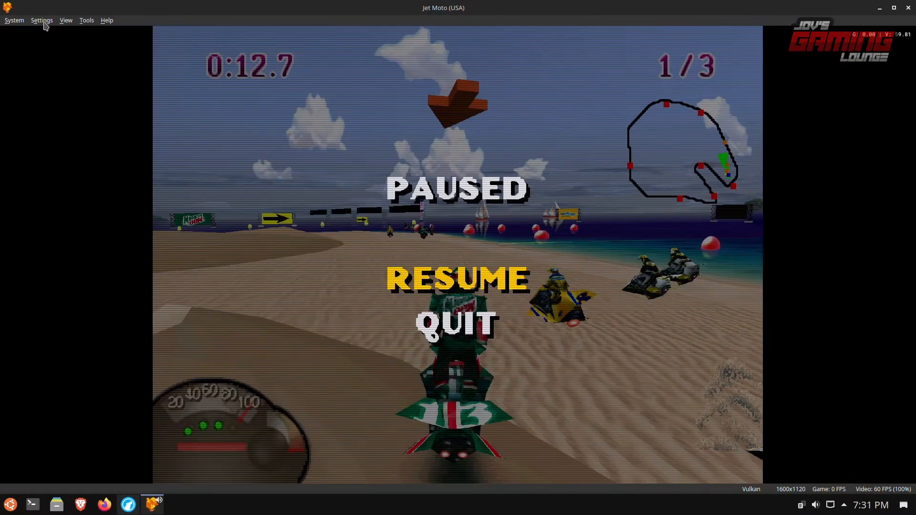
- With the widescreen hack on, set the Display aspect ratio to 16:9 and close settings
{"action": "left_click", "coordinate": [42, 20]}
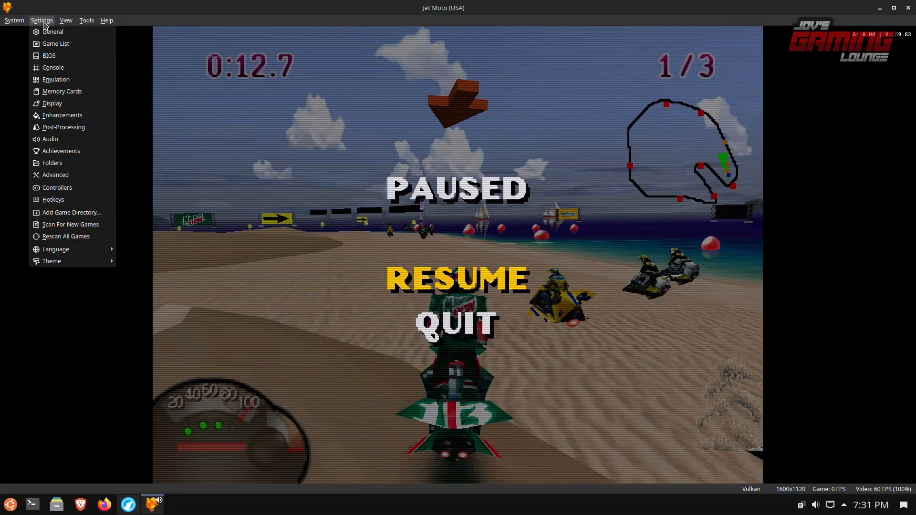
{"action": "mouse_move", "coordinate": [52, 105]}
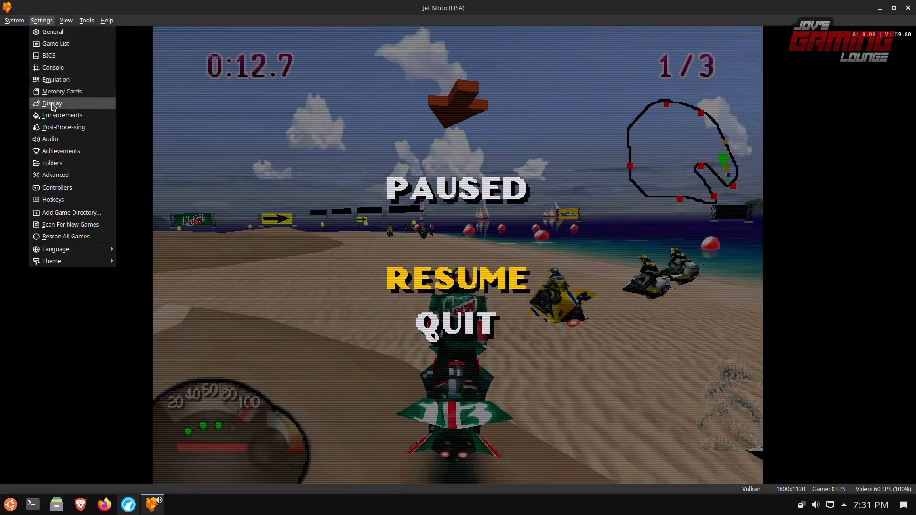
{"action": "left_click", "coordinate": [61, 114]}
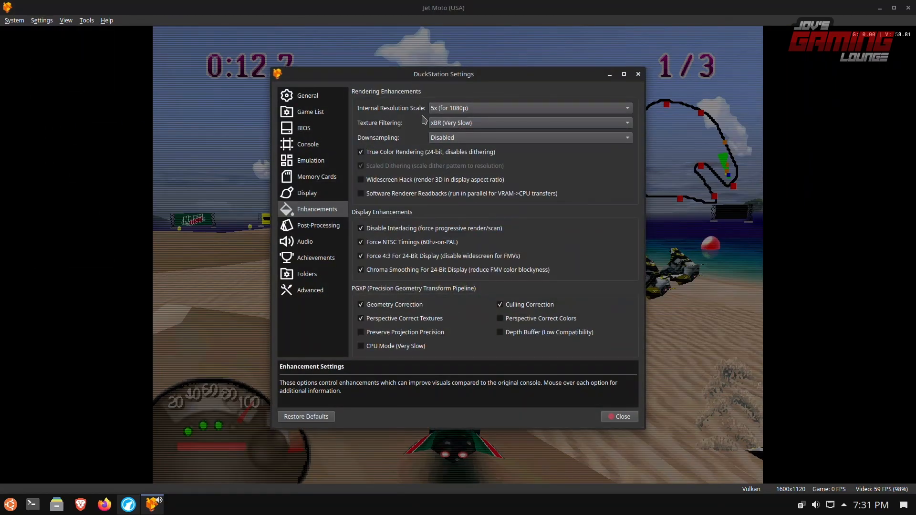
{"action": "mouse_move", "coordinate": [399, 184]}
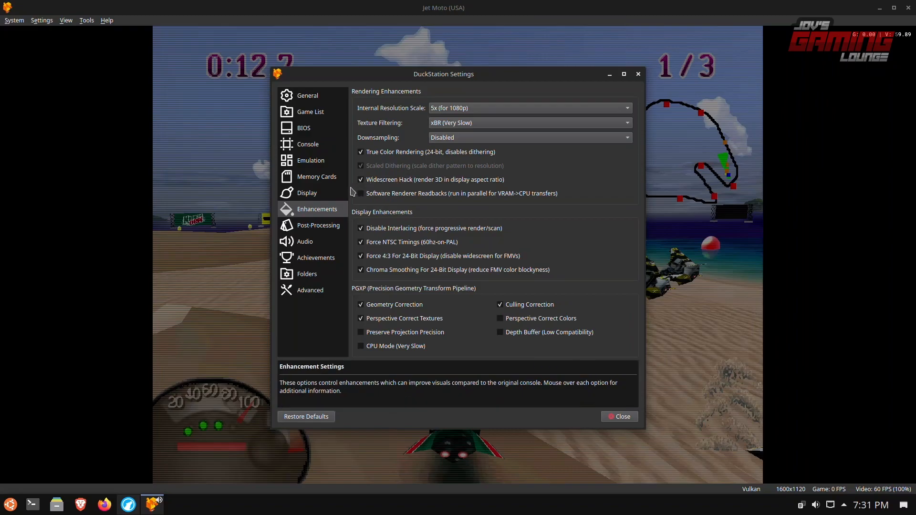
{"action": "left_click", "coordinate": [307, 192]}
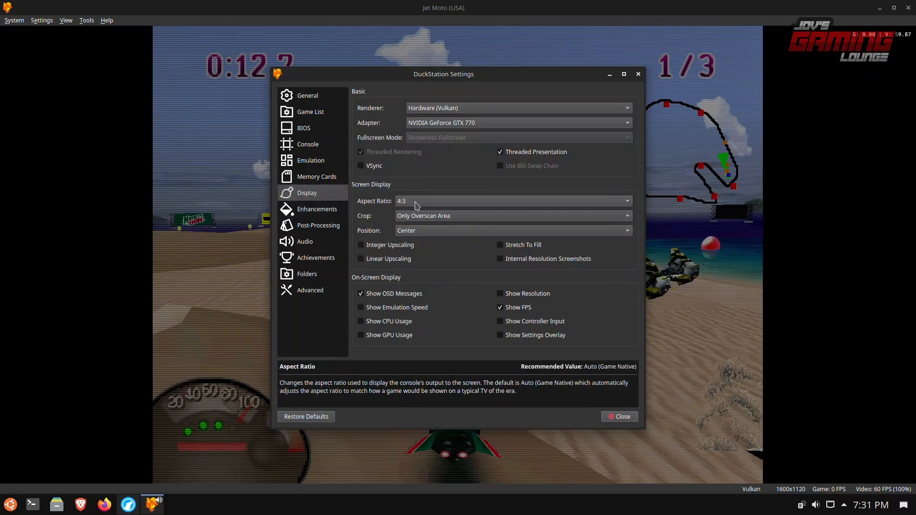
{"action": "left_click", "coordinate": [512, 201]}
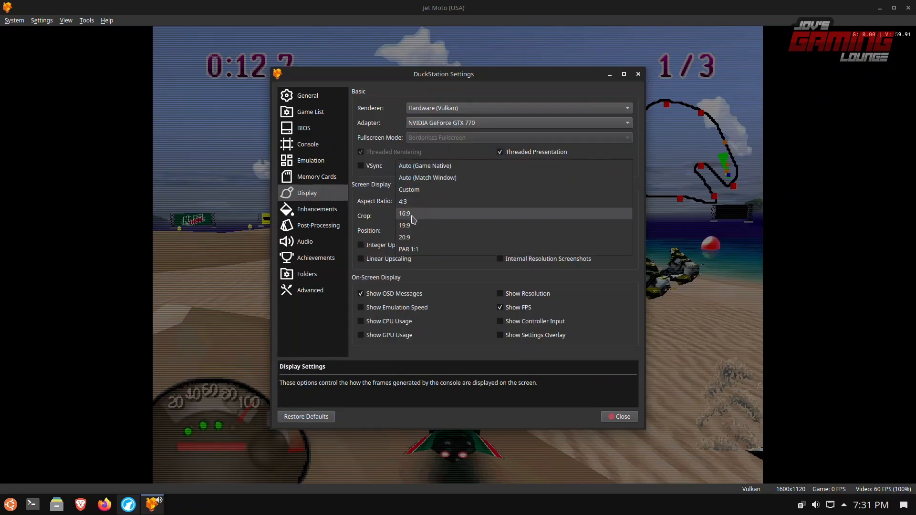
{"action": "left_click", "coordinate": [404, 214]}
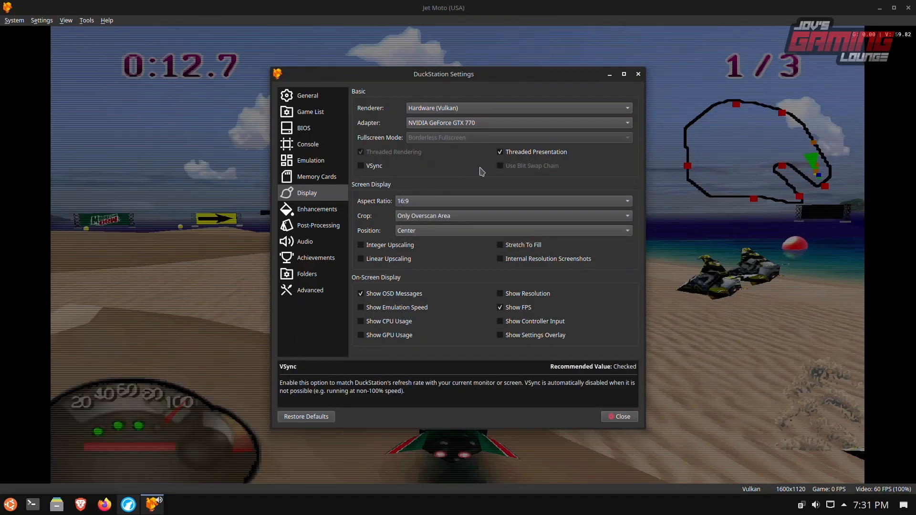
{"action": "left_click", "coordinate": [619, 416]}
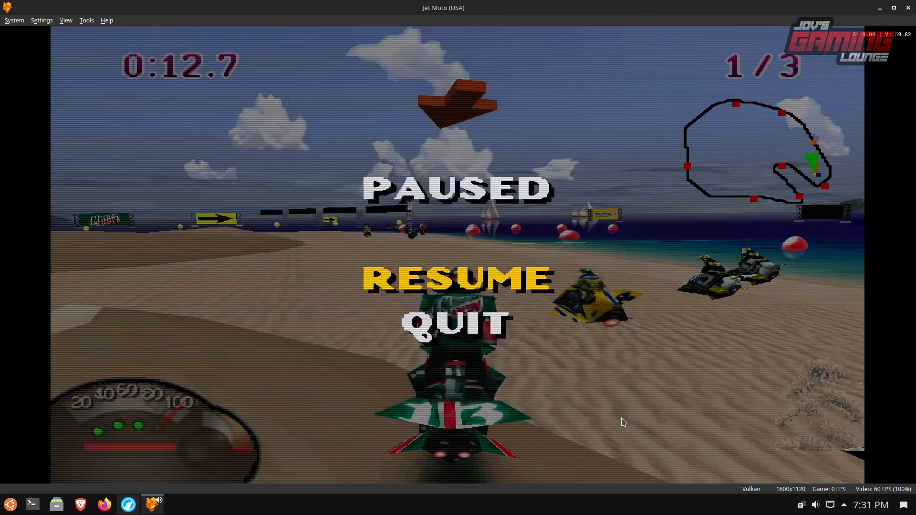
{"action": "mouse_move", "coordinate": [52, 25]}
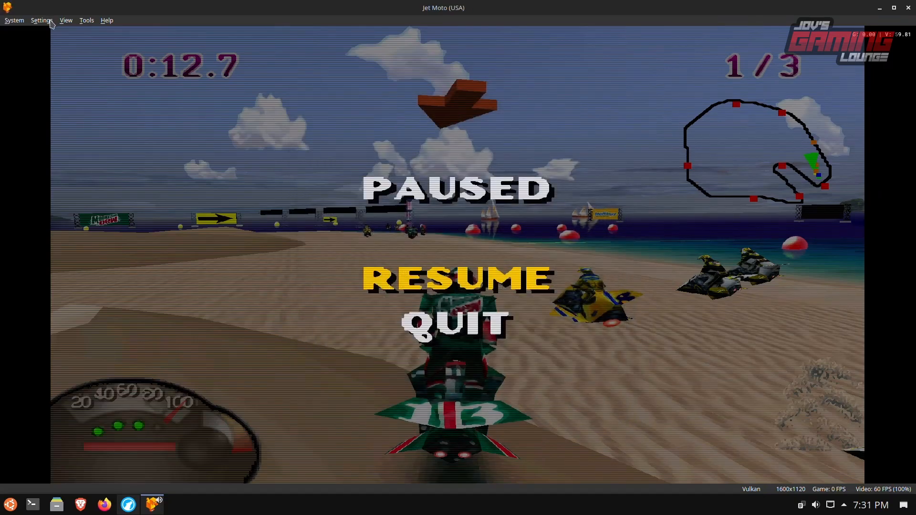
- Show the View menu over the paused widescreen race
{"action": "left_click", "coordinate": [65, 20]}
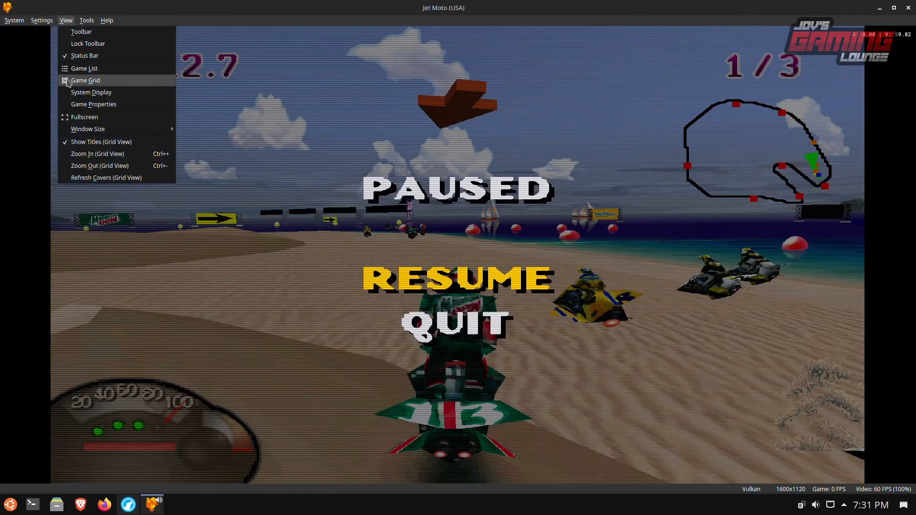